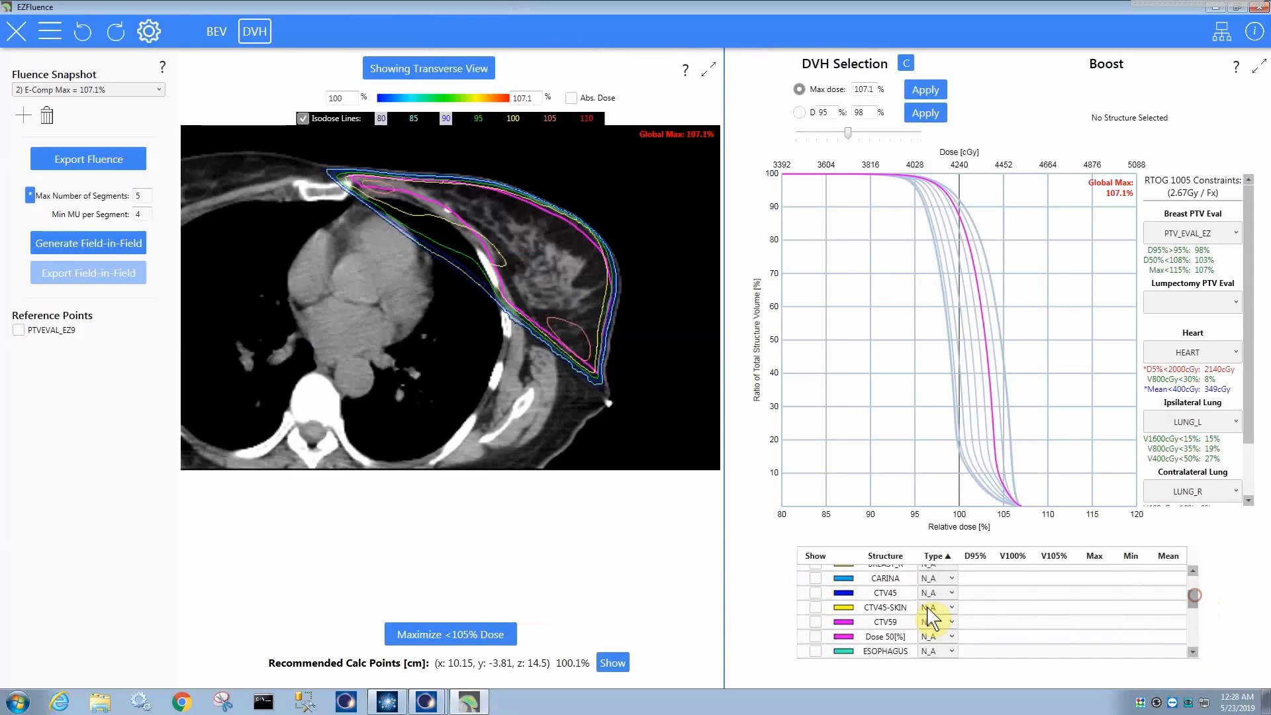
- Set CTV59's structure type to Boost in the structure table
{"action": "left_click", "coordinate": [938, 622]}
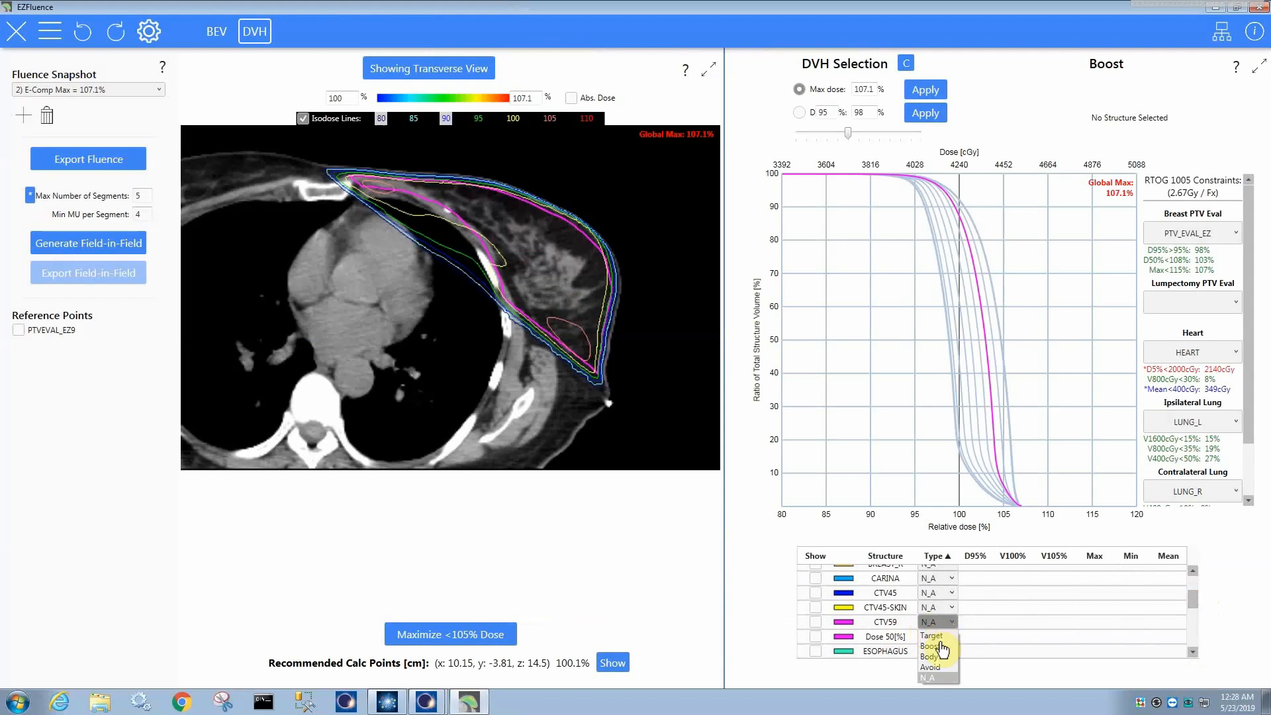
{"action": "left_click", "coordinate": [931, 646]}
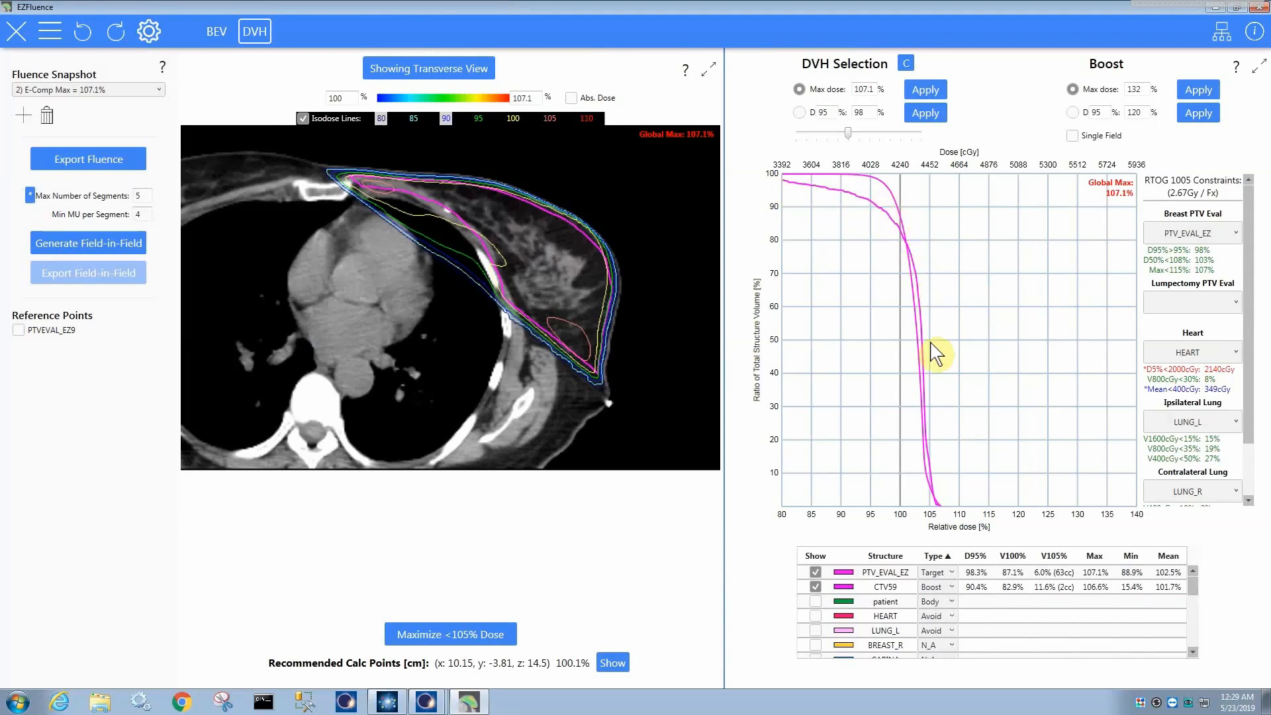
{"action": "mouse_move", "coordinate": [819, 193]}
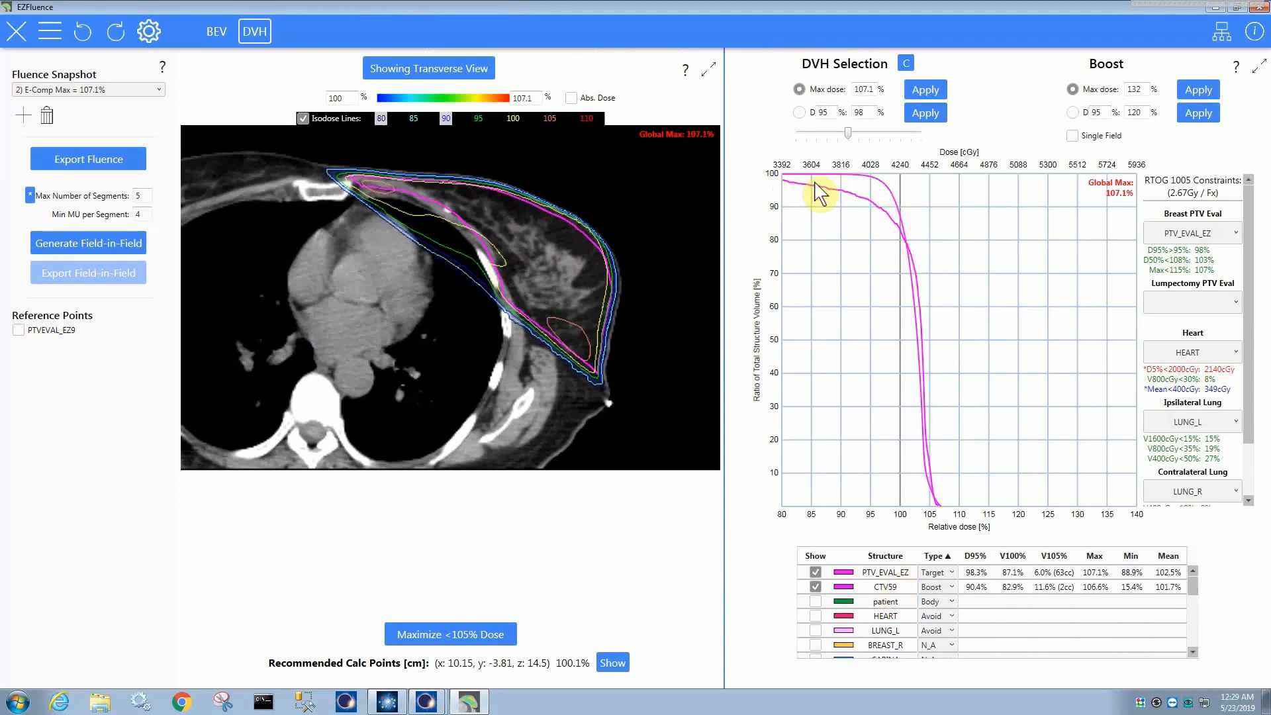
{"action": "mouse_move", "coordinate": [791, 195]}
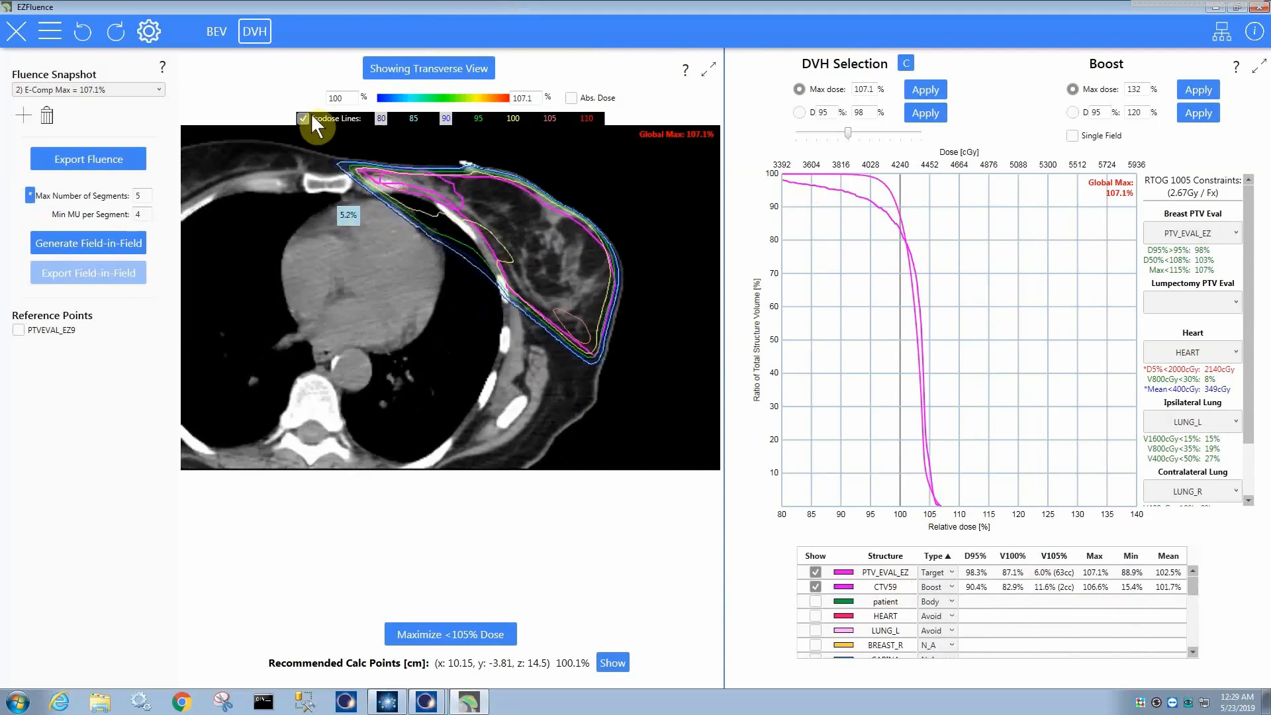
- Turn off Isodose Lines so the transverse view shows a colour dose wash
{"action": "left_click", "coordinate": [304, 119]}
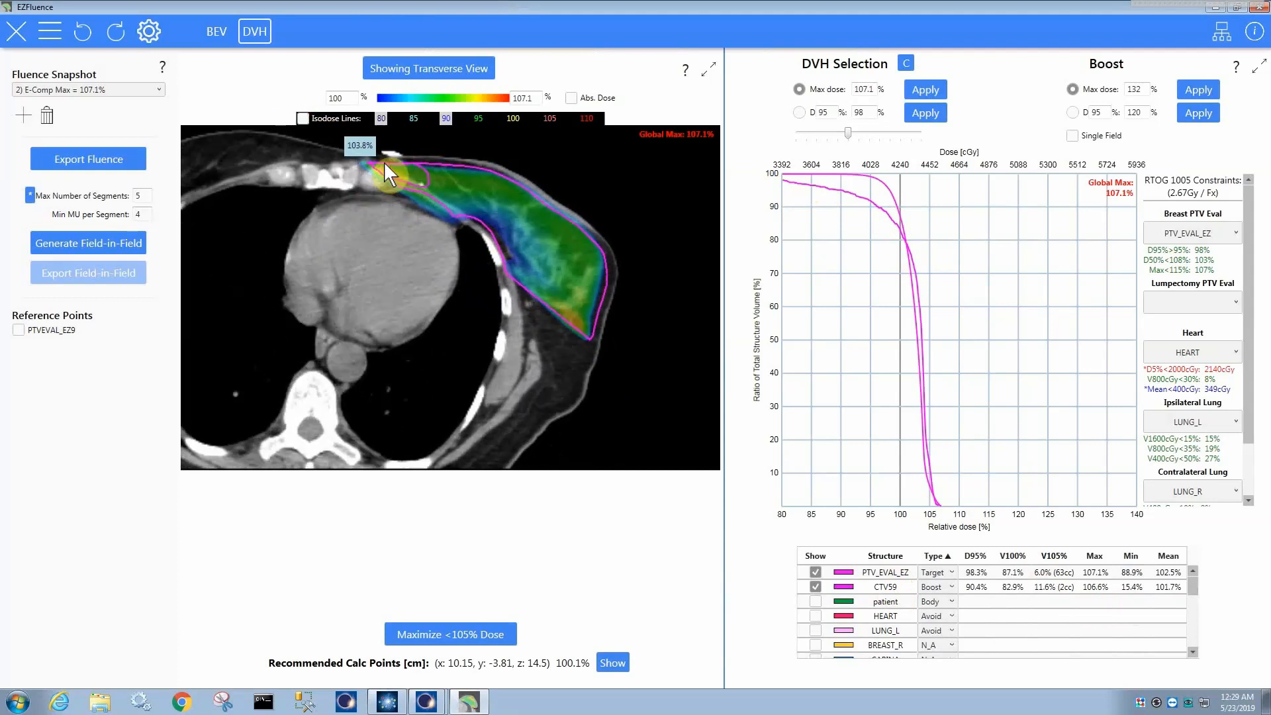
{"action": "mouse_move", "coordinate": [391, 176]}
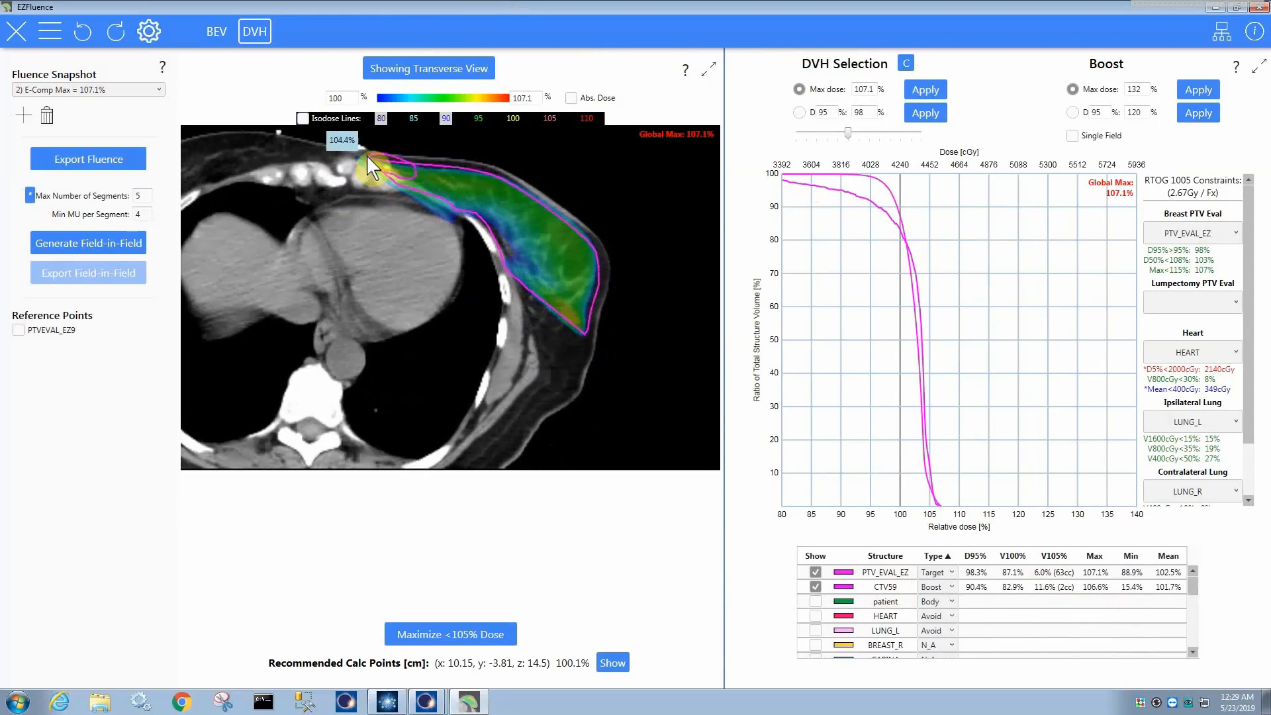
{"action": "mouse_move", "coordinate": [495, 174]}
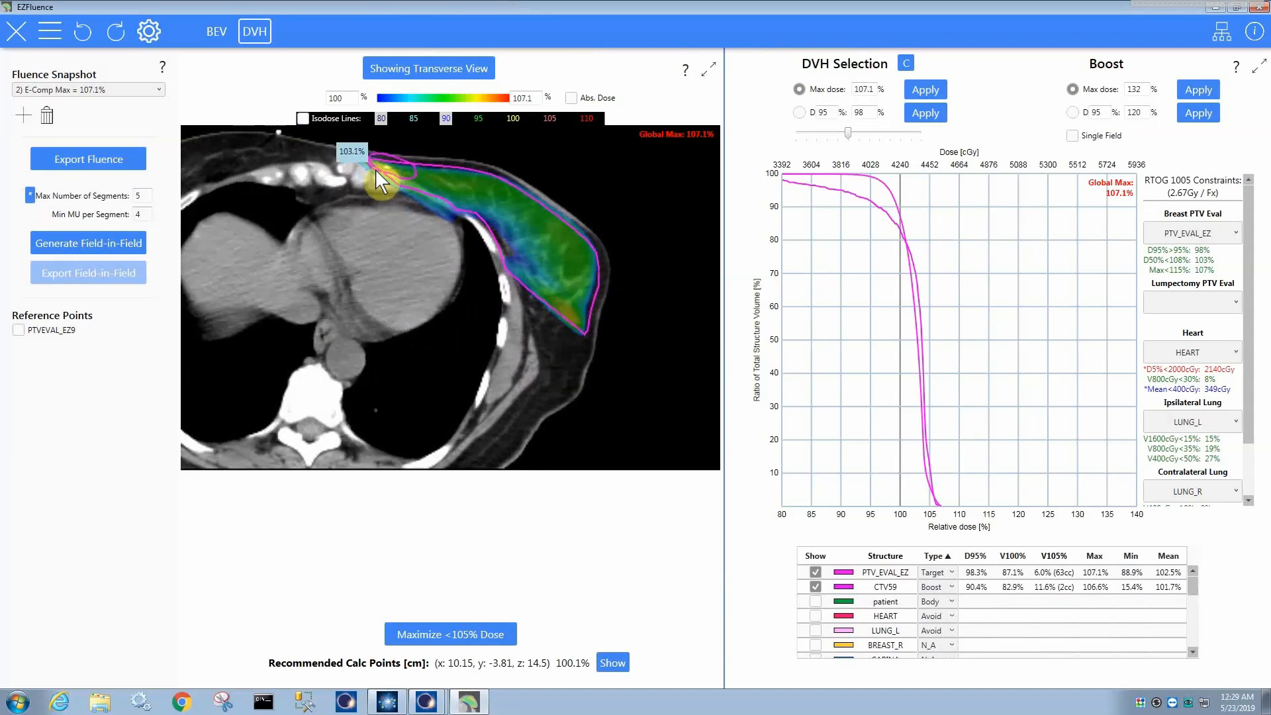
{"action": "mouse_move", "coordinate": [430, 183]}
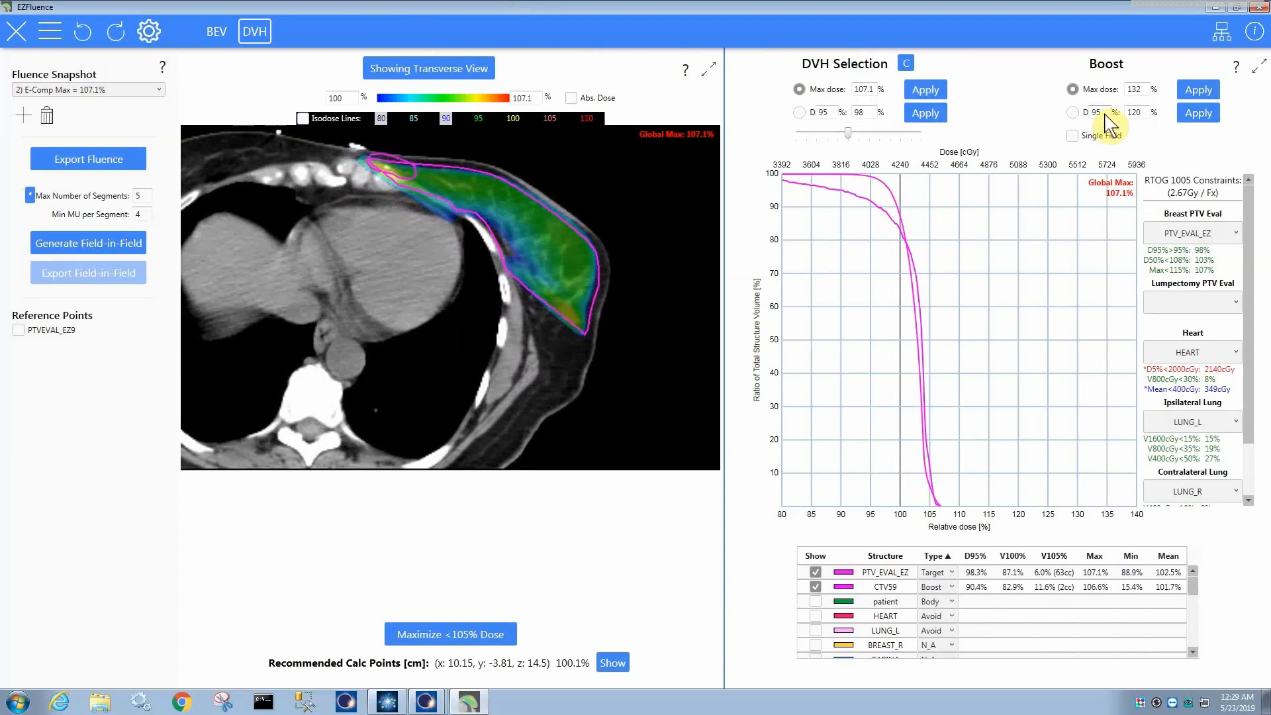
- Apply a single-field D90 = 120% boost to CTV59
{"action": "left_click", "coordinate": [1074, 113]}
{"action": "type", "text": "90"}
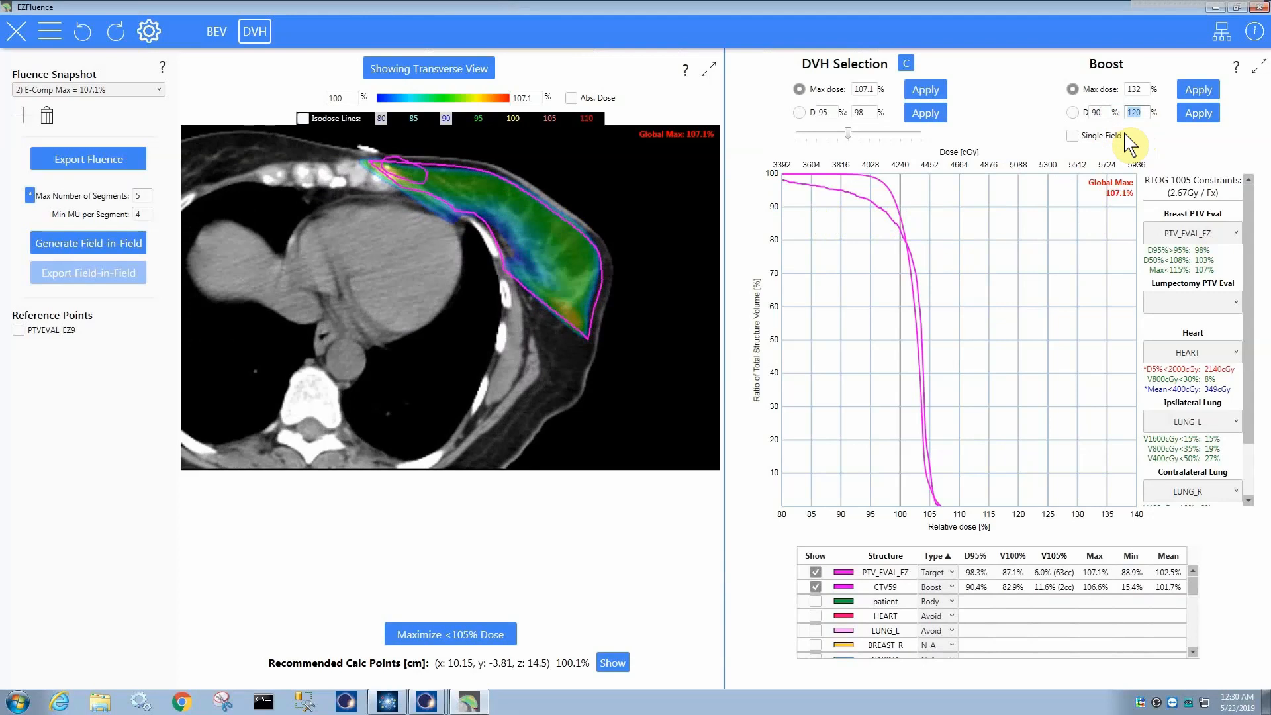
{"action": "left_click", "coordinate": [1093, 112]}
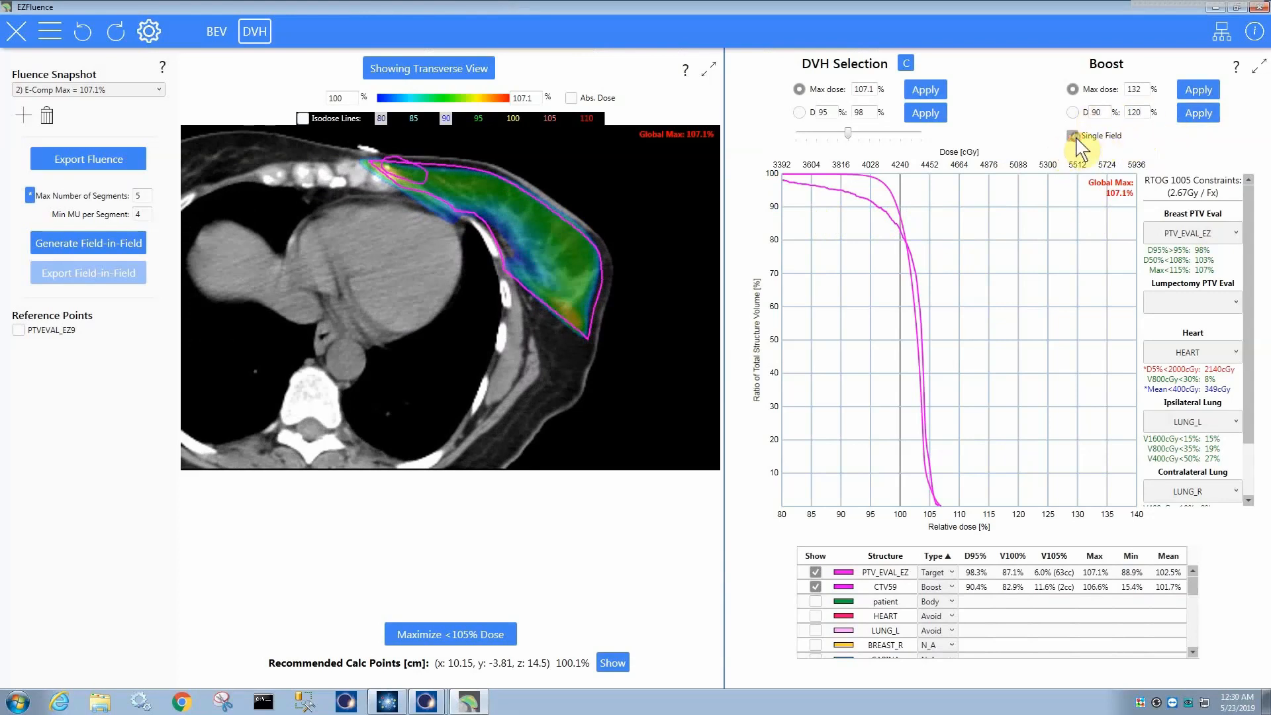
{"action": "left_click", "coordinate": [1072, 135]}
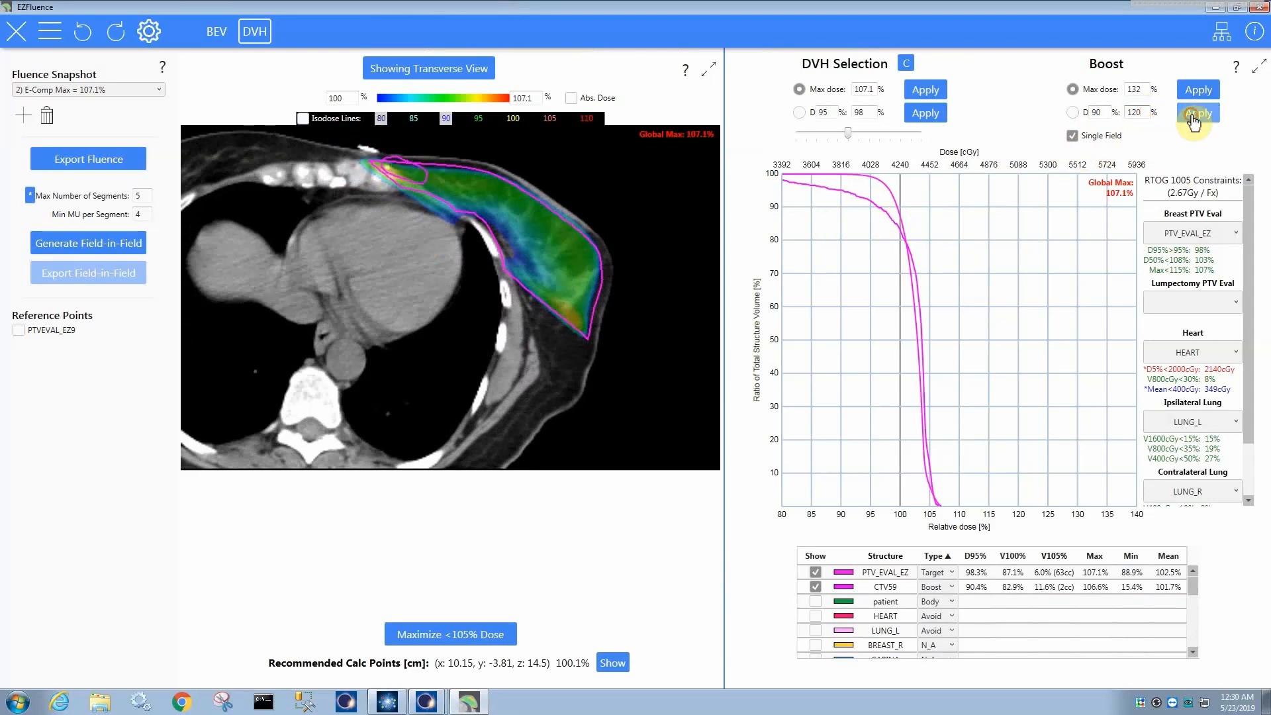
{"action": "left_click", "coordinate": [1198, 112]}
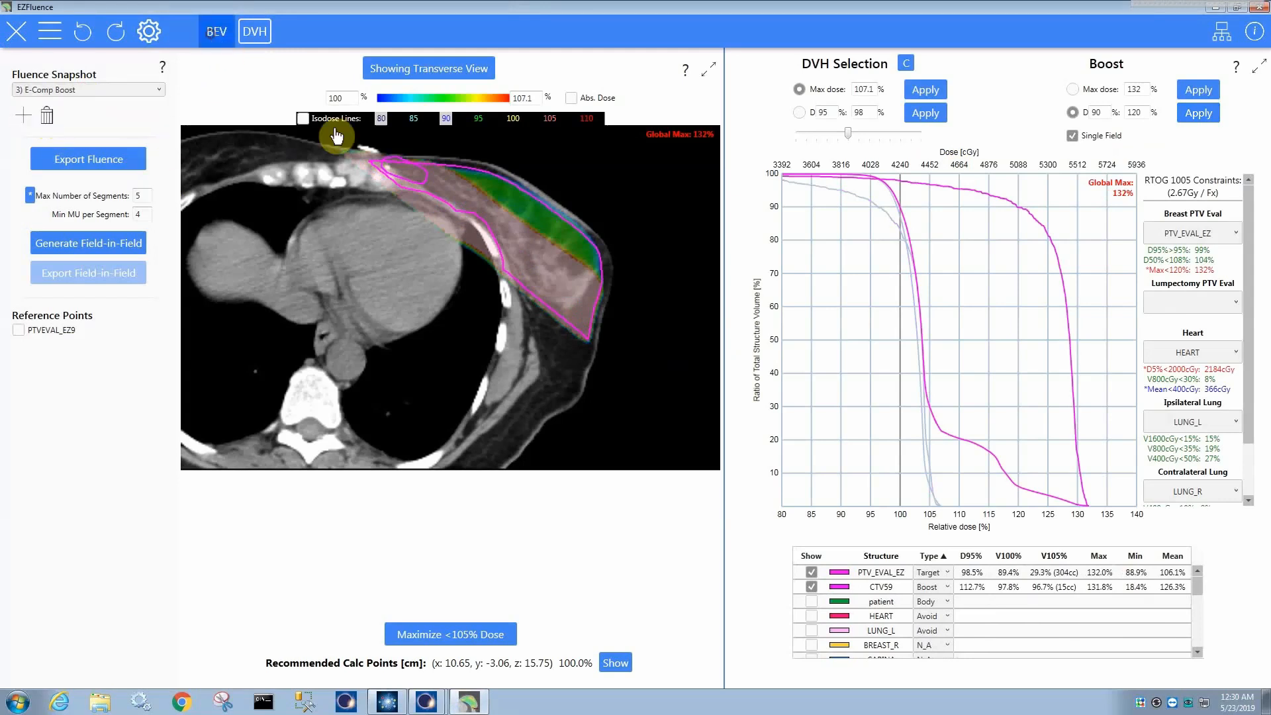
{"action": "left_click", "coordinate": [216, 31]}
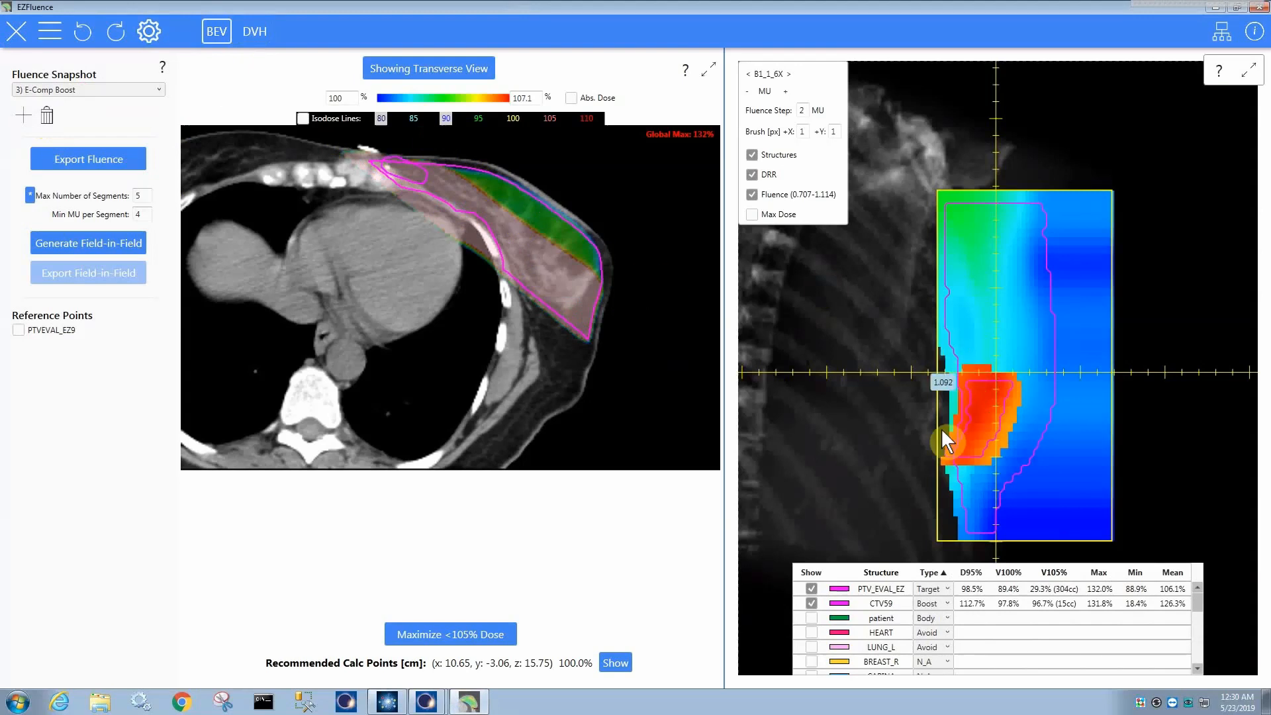
{"action": "mouse_move", "coordinate": [981, 404]}
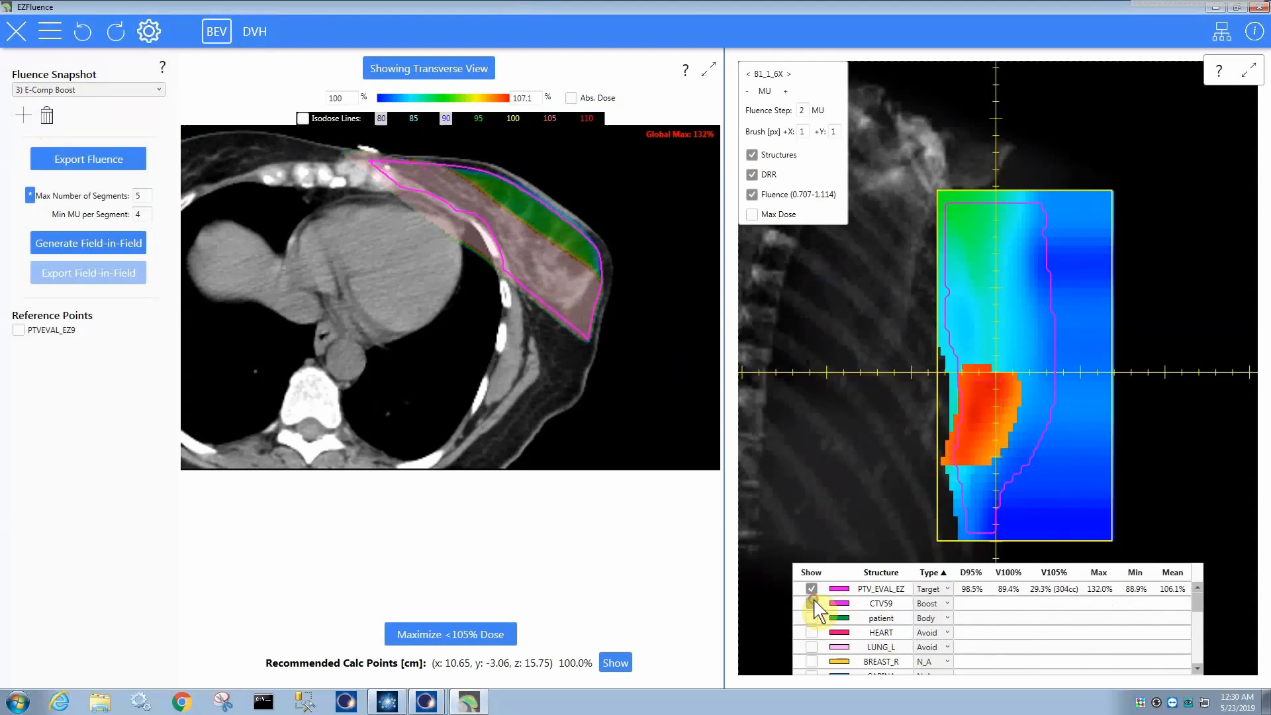
{"action": "left_click", "coordinate": [810, 603]}
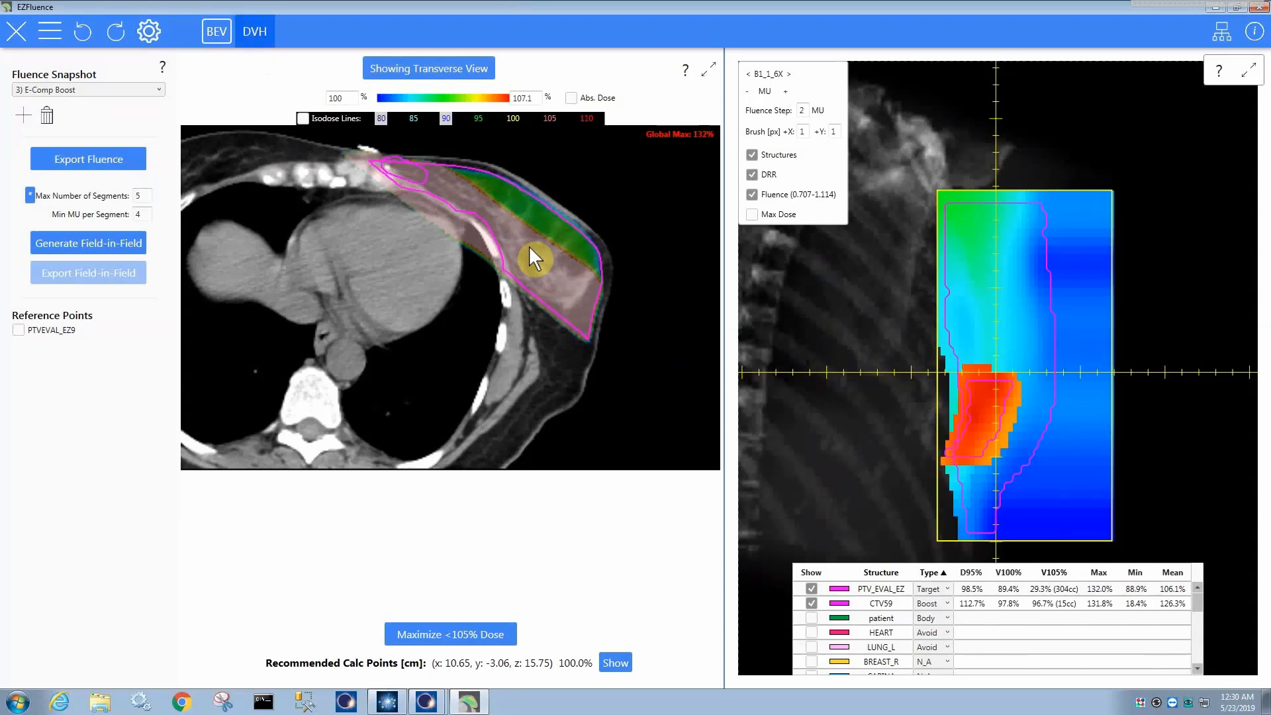
{"action": "left_click", "coordinate": [254, 31]}
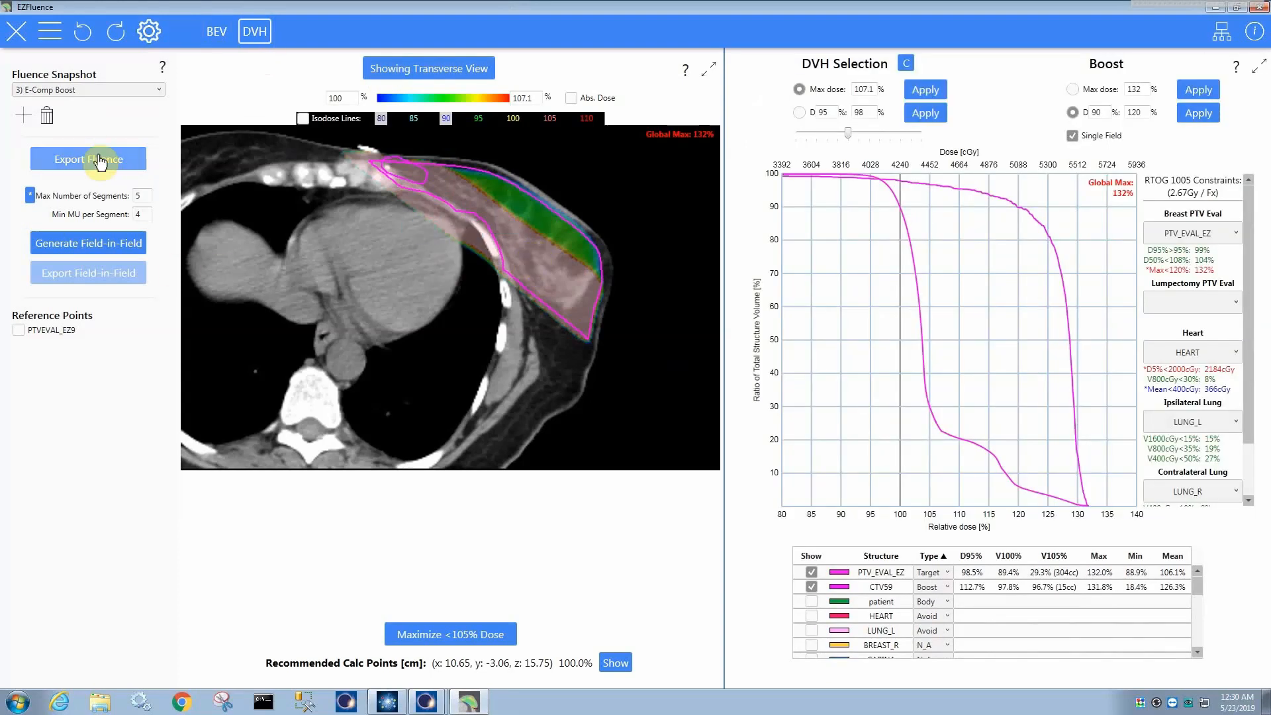
{"action": "mouse_move", "coordinate": [260, 180]}
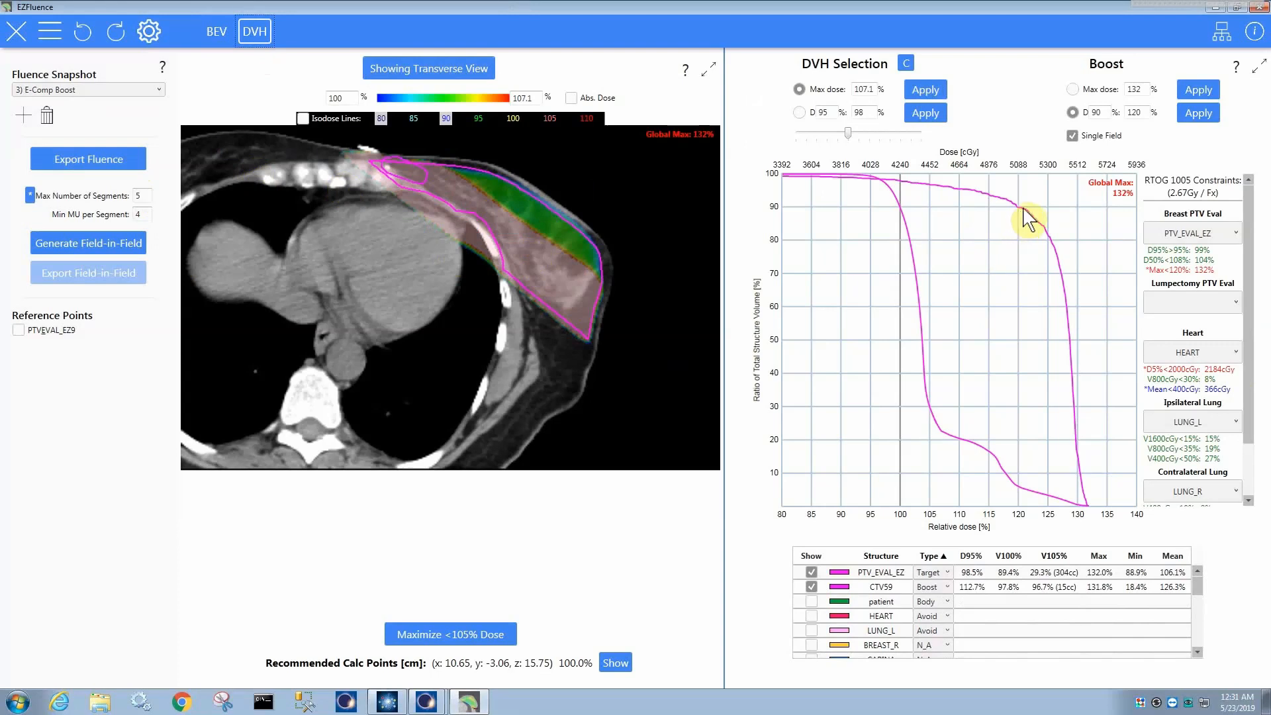
{"action": "mouse_move", "coordinate": [1030, 224]}
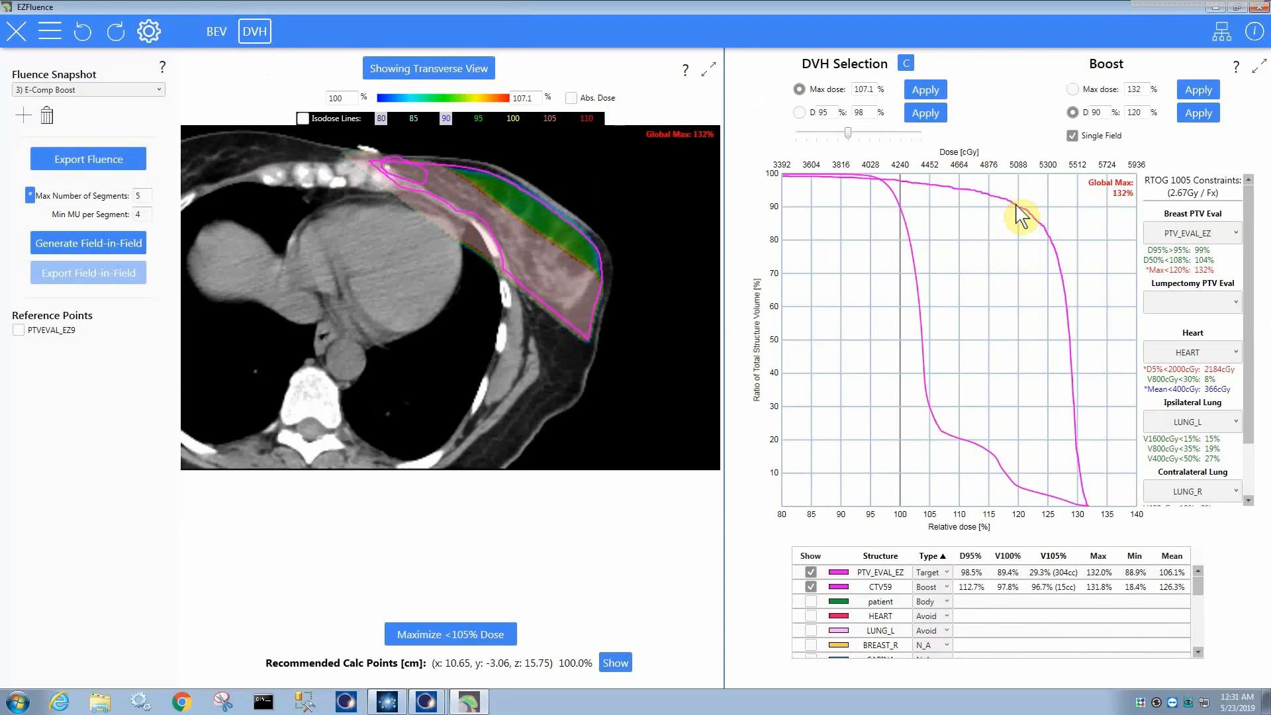
{"action": "mouse_move", "coordinate": [970, 207]}
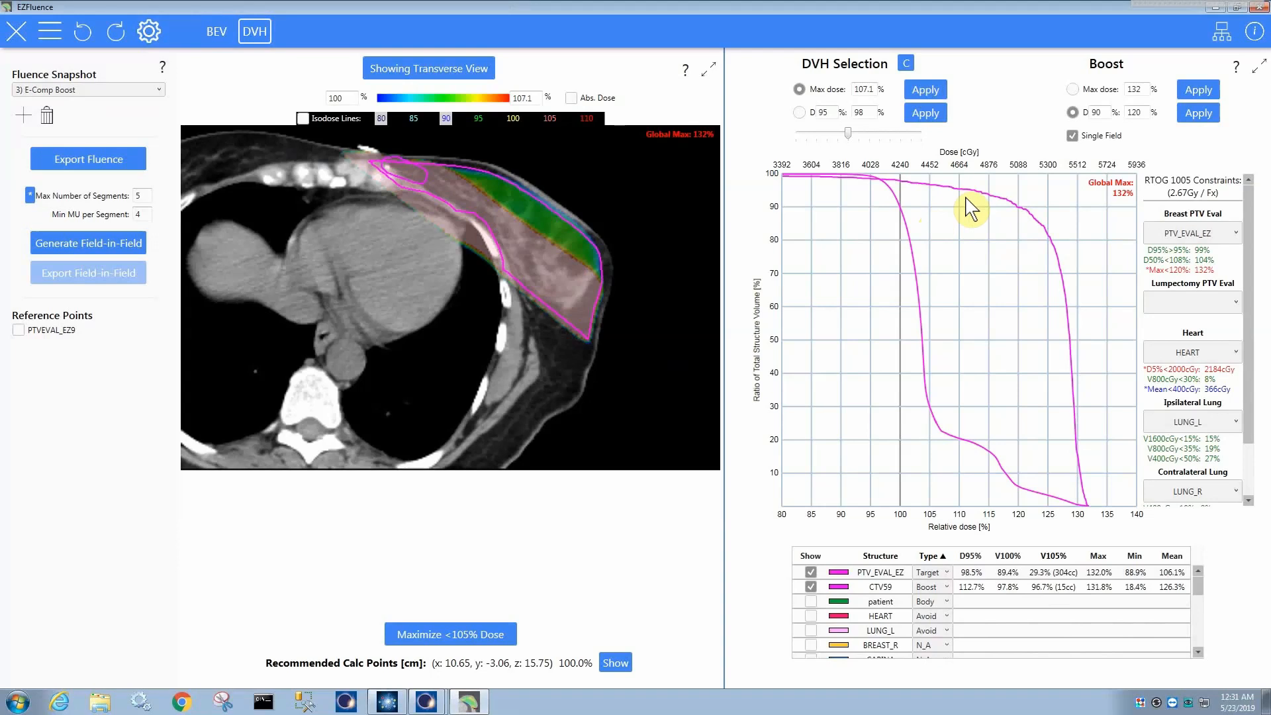
{"action": "left_click", "coordinate": [88, 89]}
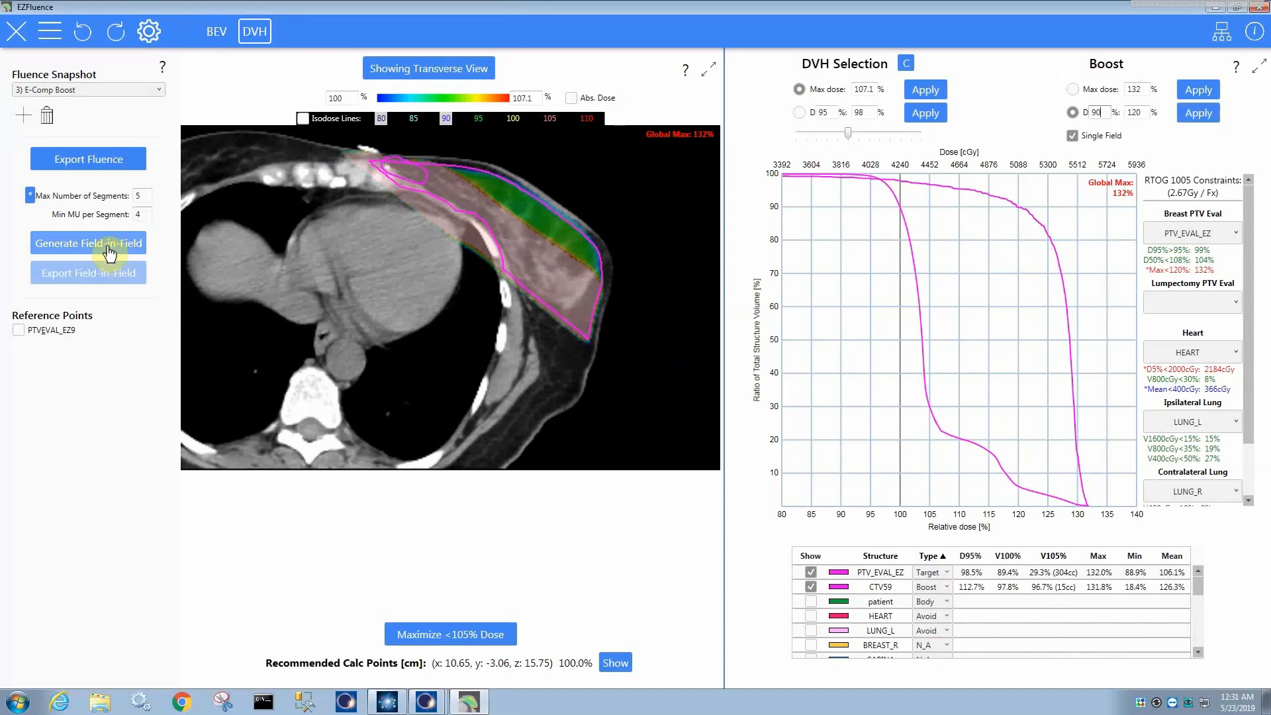
- Generate field-in-field segments from the E-Comp Boost snapshot and dismiss the boosted-fluence warning
{"action": "left_click", "coordinate": [87, 243]}
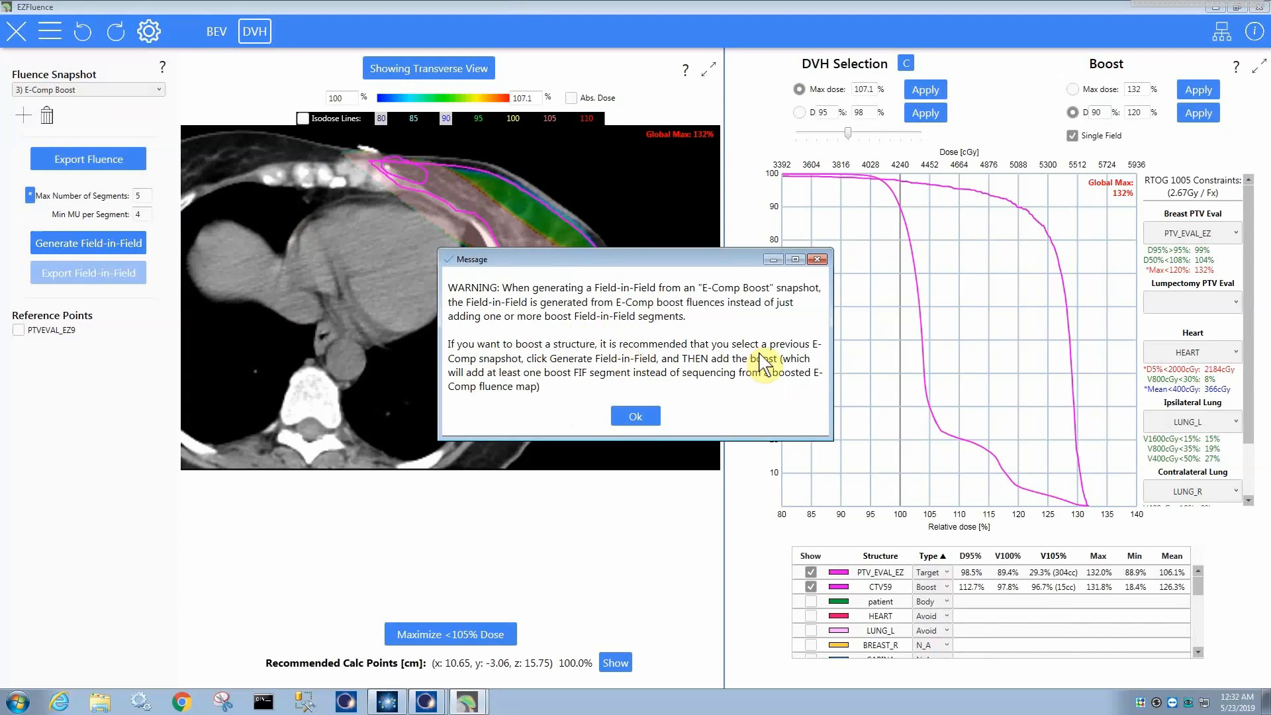
{"action": "mouse_move", "coordinate": [643, 368]}
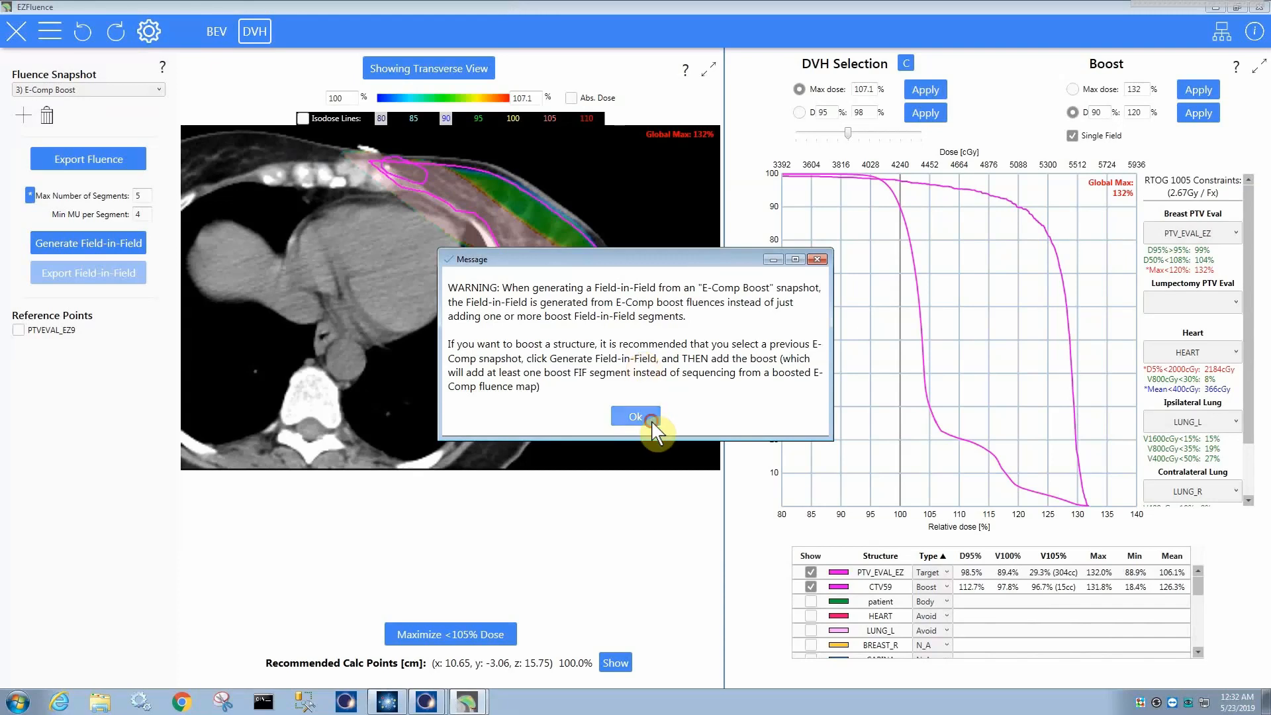
{"action": "left_click", "coordinate": [635, 416]}
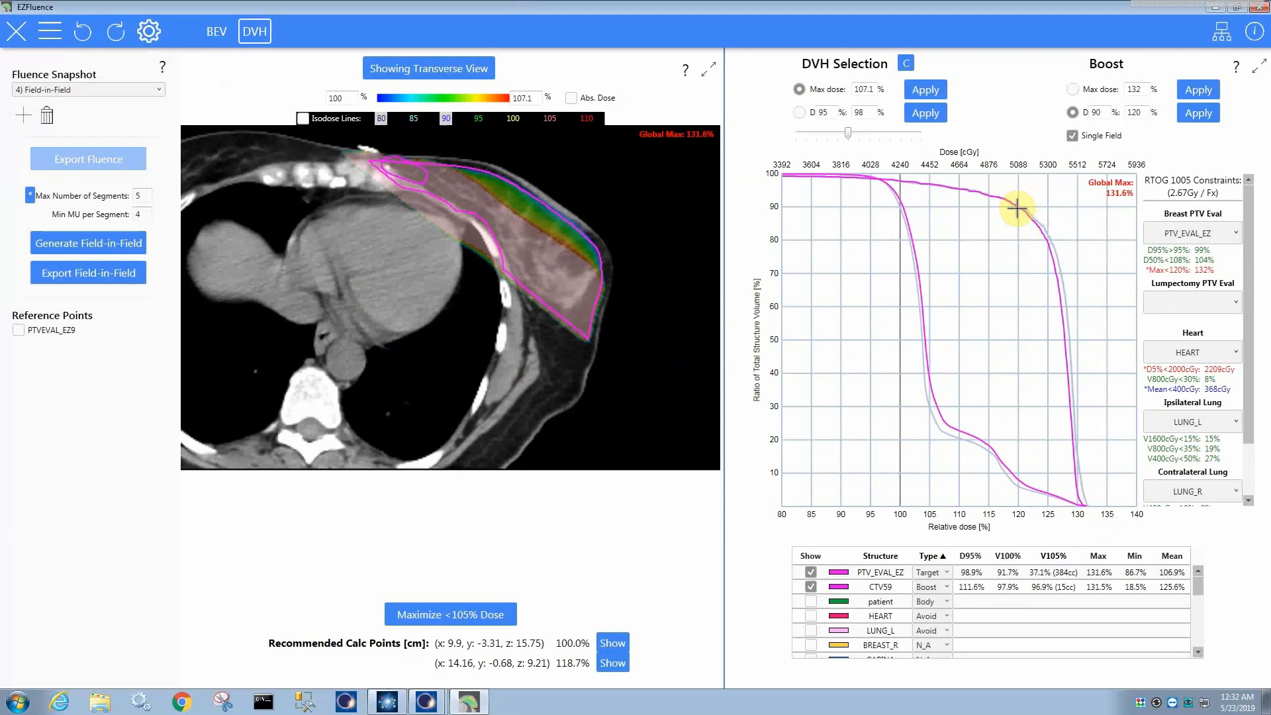
{"action": "mouse_move", "coordinate": [928, 312]}
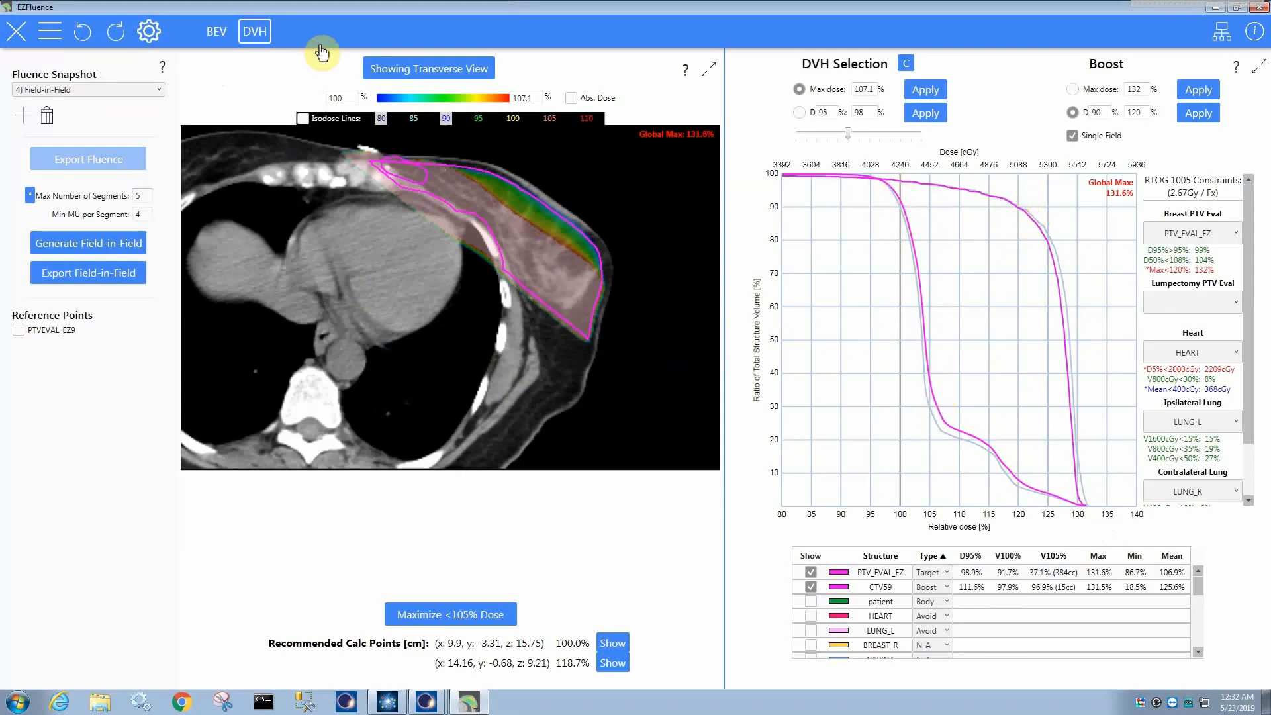
- In beam's-eye view, page through segments of beams B1_1_6X and B1_2_6X
{"action": "left_click", "coordinate": [216, 31]}
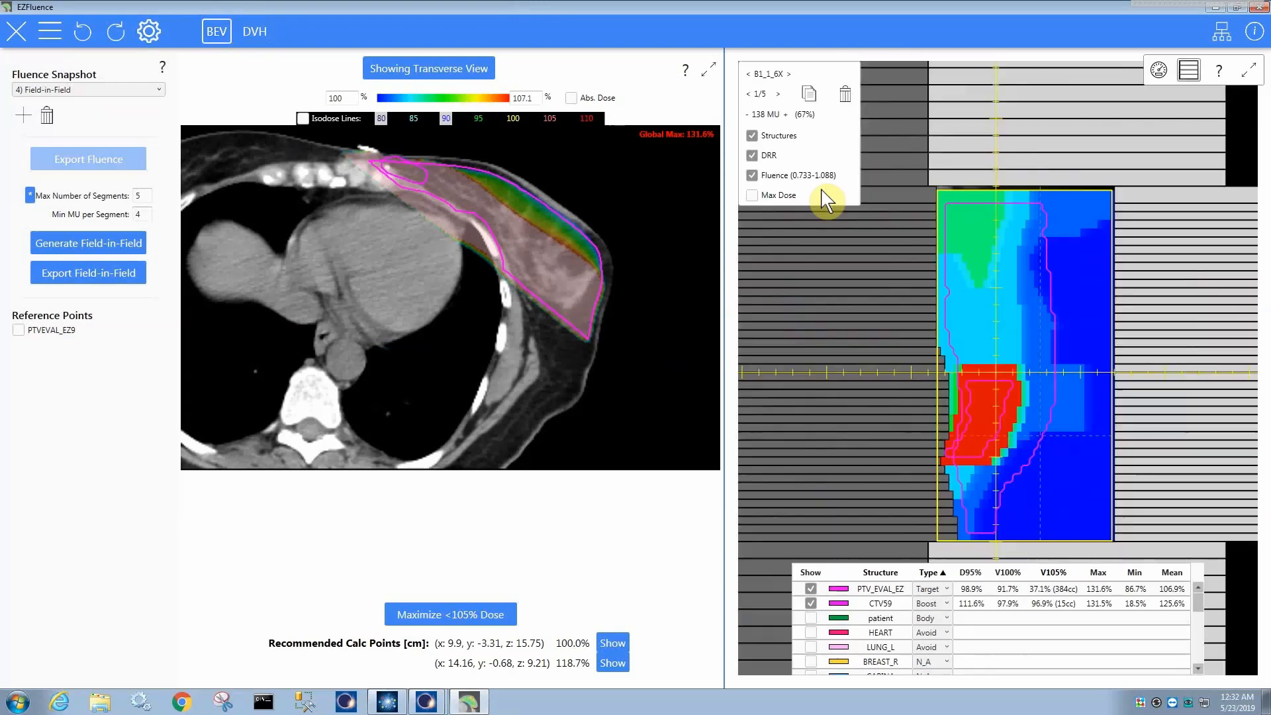
{"action": "left_click", "coordinate": [777, 93]}
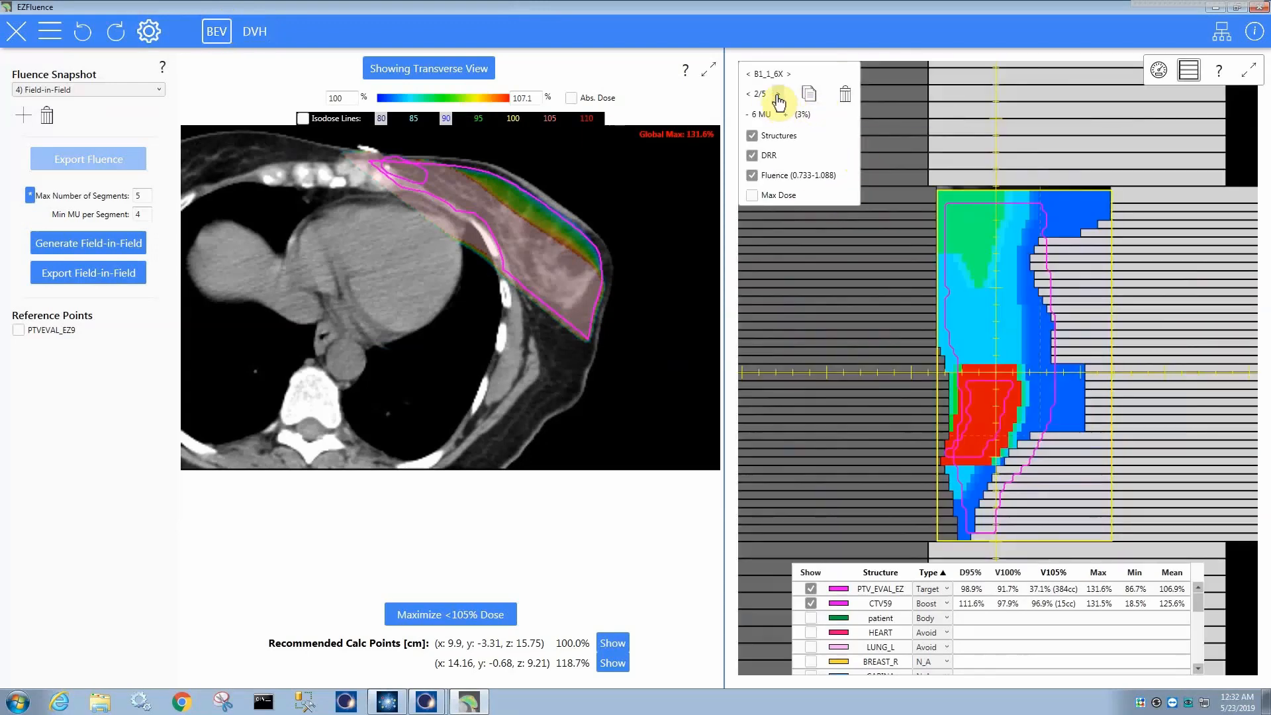
{"action": "left_click", "coordinate": [778, 101]}
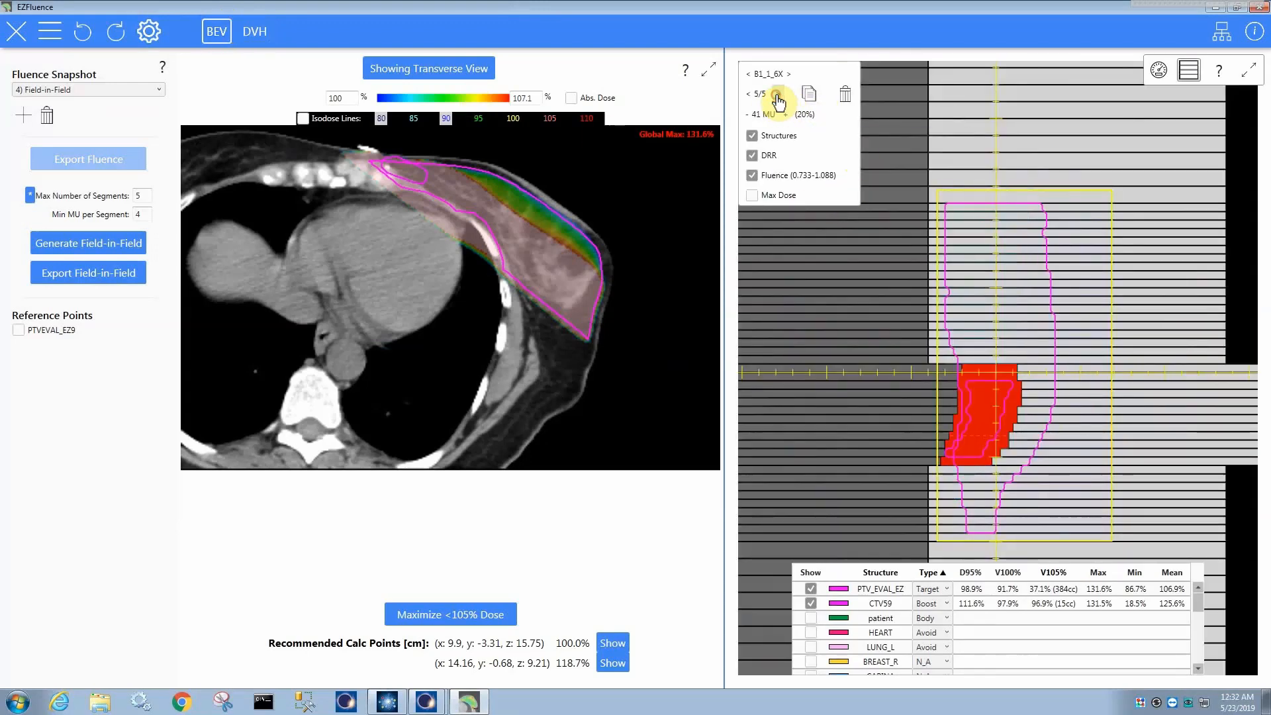
{"action": "left_click", "coordinate": [790, 73]}
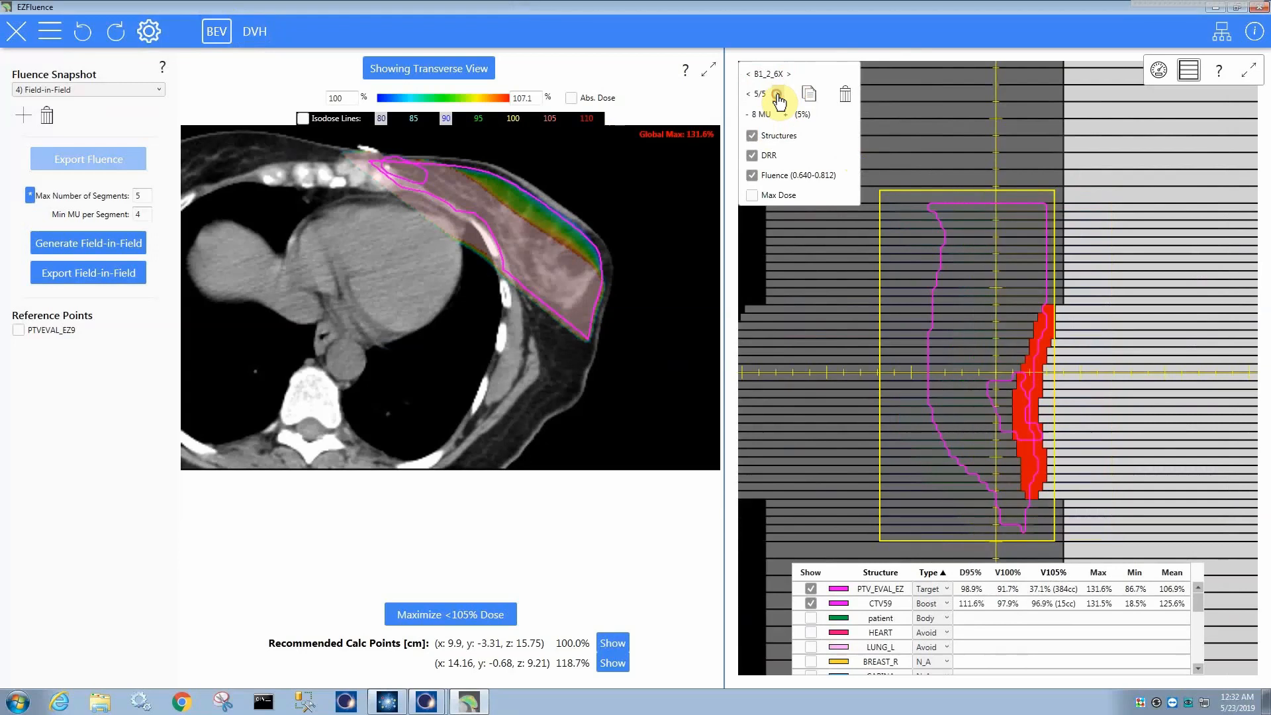
{"action": "left_click", "coordinate": [747, 94]}
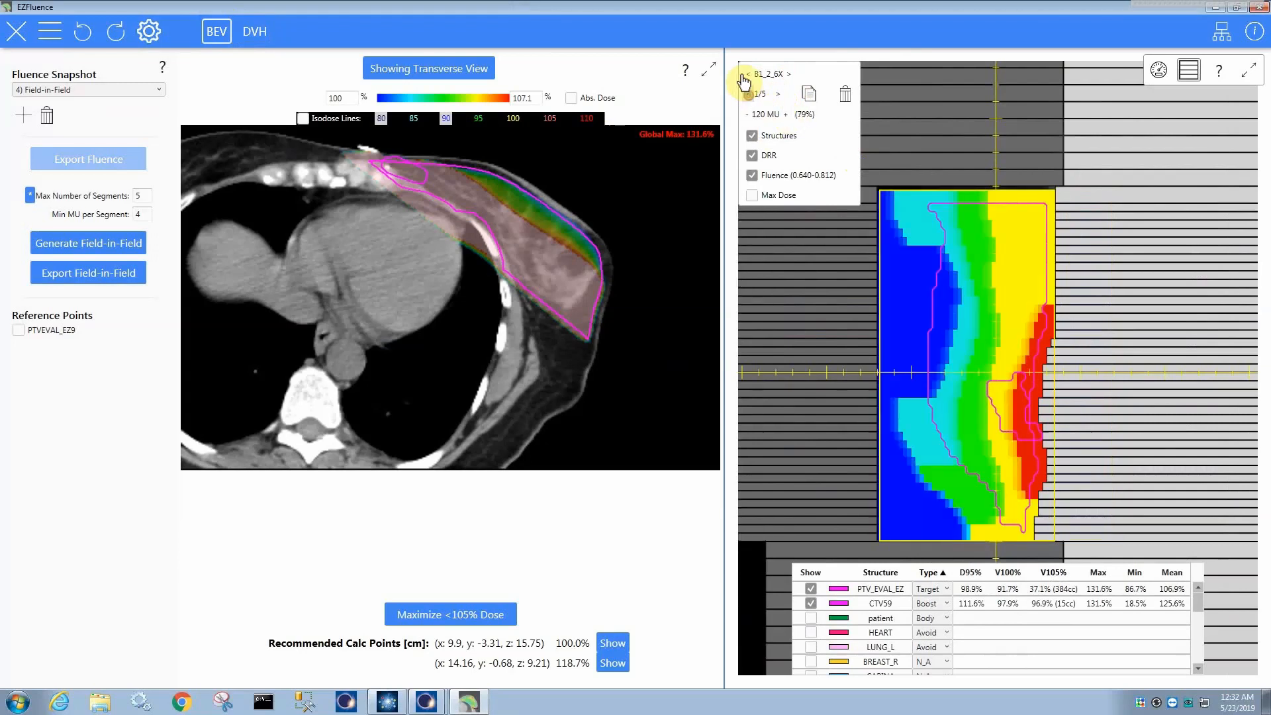
{"action": "left_click", "coordinate": [87, 90]}
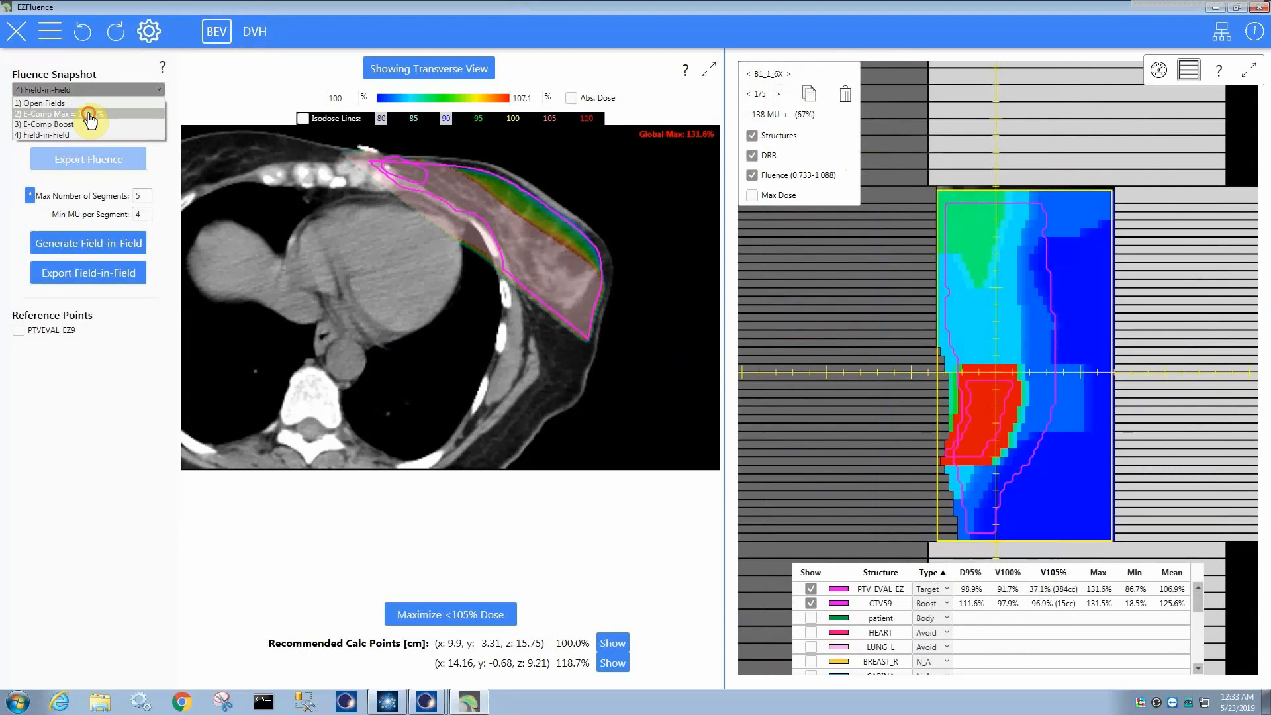
- Generate field-in-field from the E-Comp Max = 107.1% snapshot, then its boosted version
{"action": "left_click", "coordinate": [48, 114]}
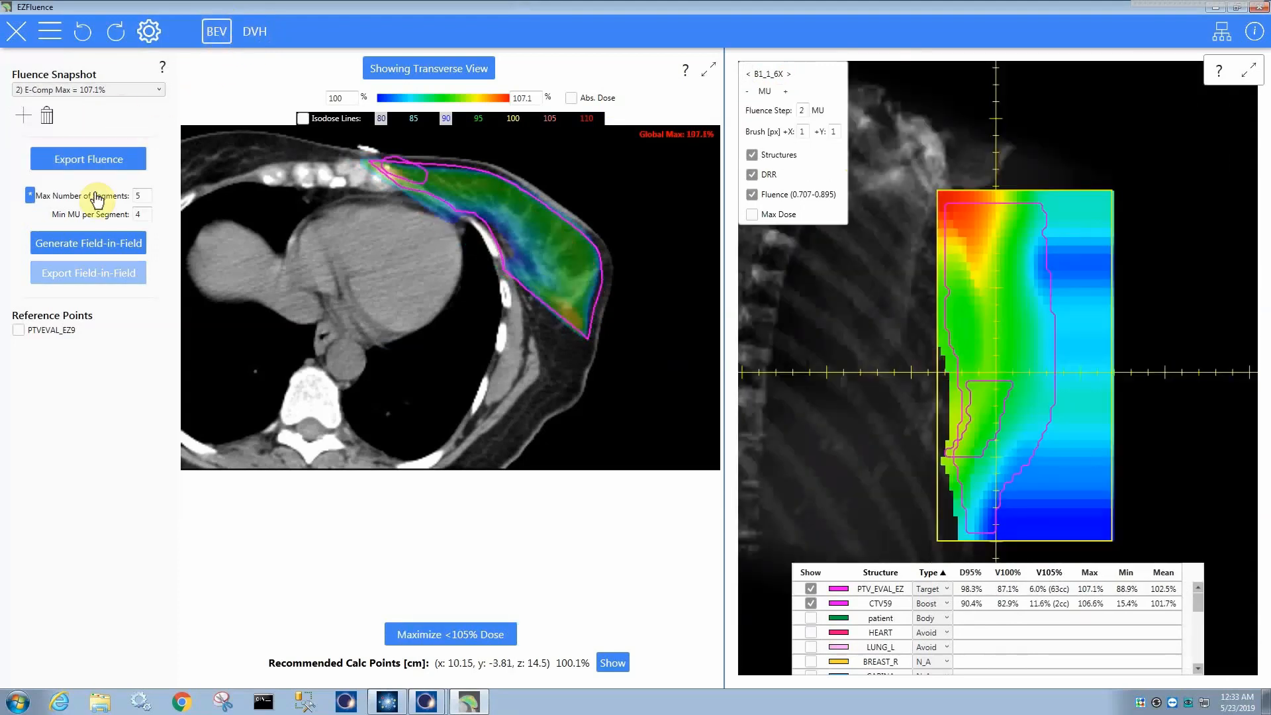
{"action": "left_click", "coordinate": [87, 242]}
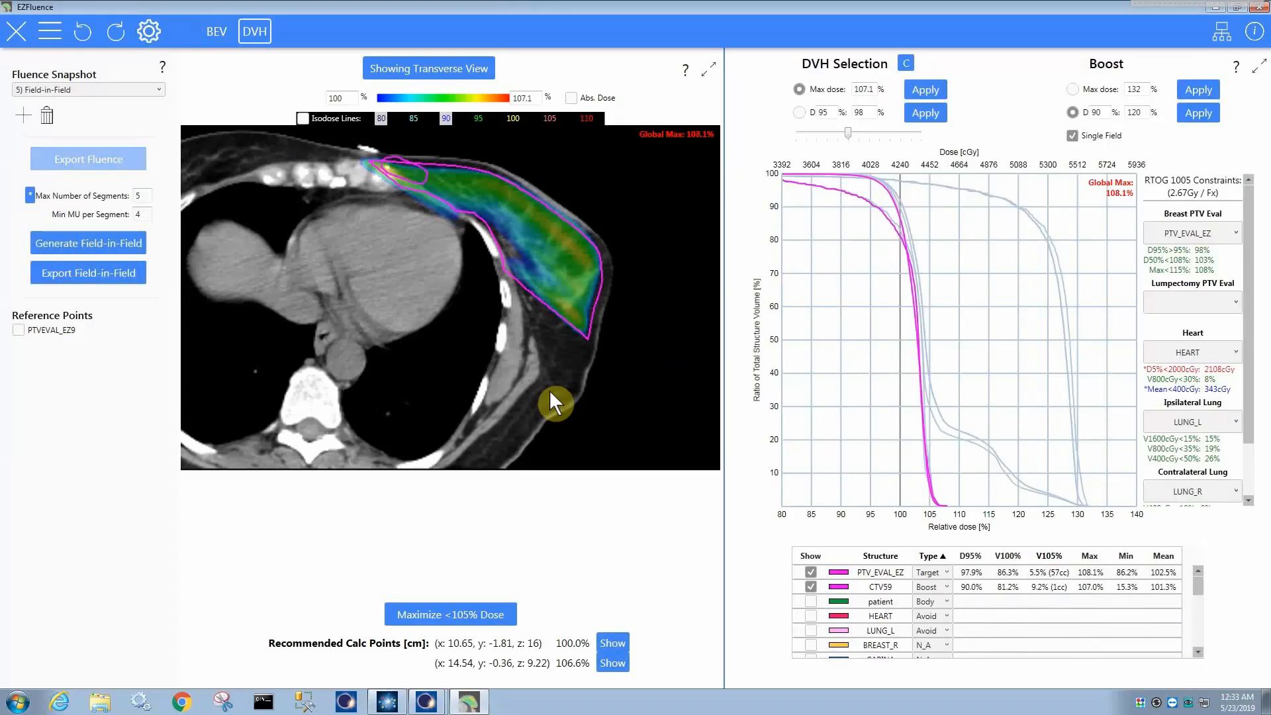
{"action": "mouse_move", "coordinate": [654, 244]}
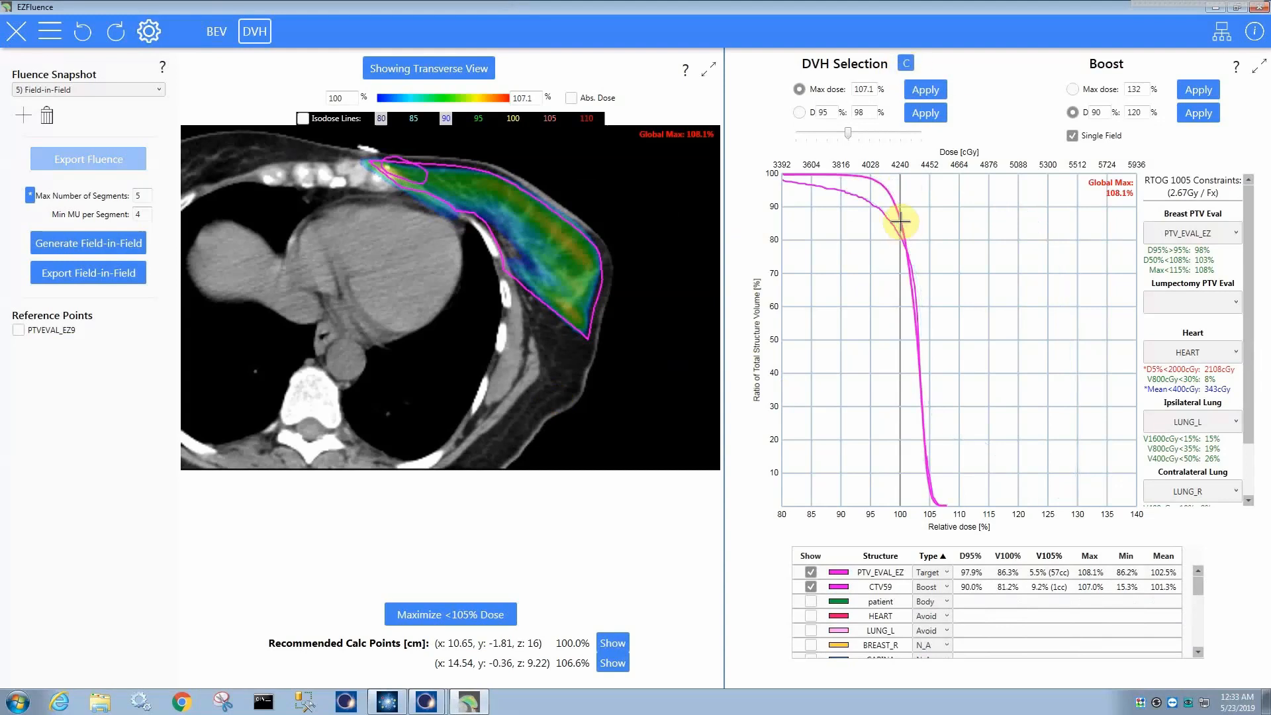
{"action": "left_click", "coordinate": [909, 63]}
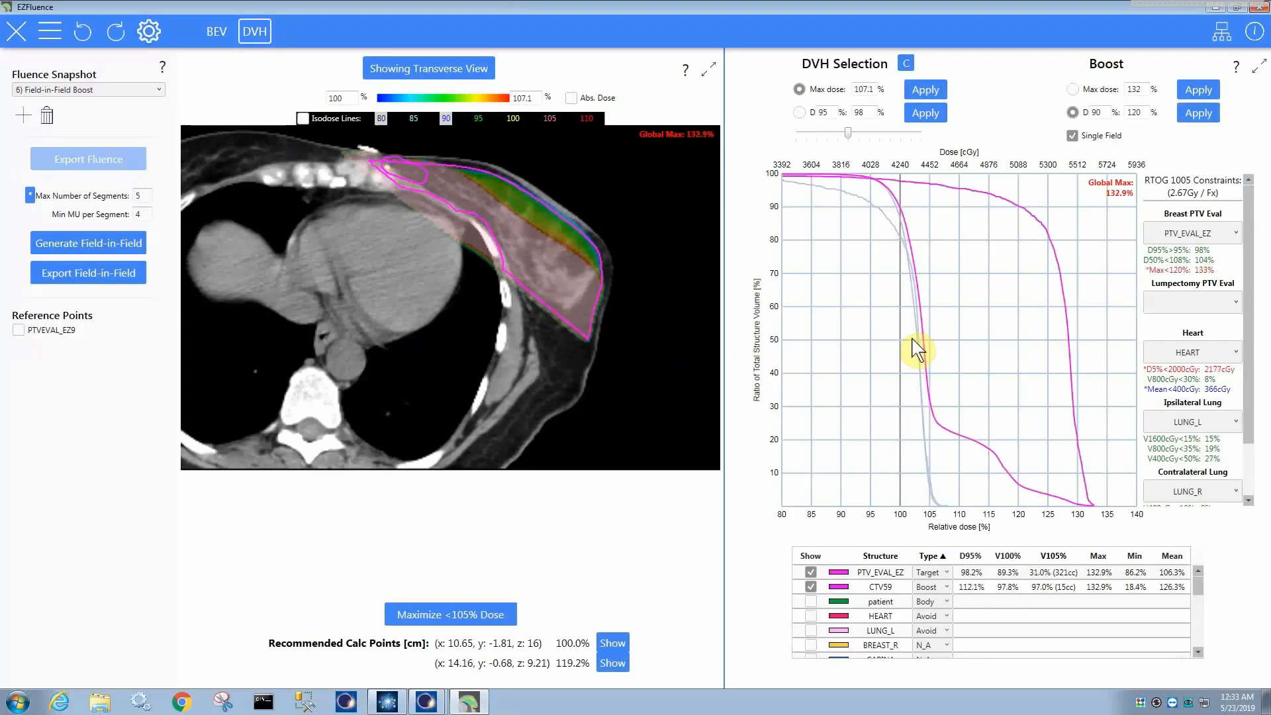
- Page through the Field-in-Field Boost segments in beam's-eye view
{"action": "left_click", "coordinate": [216, 31]}
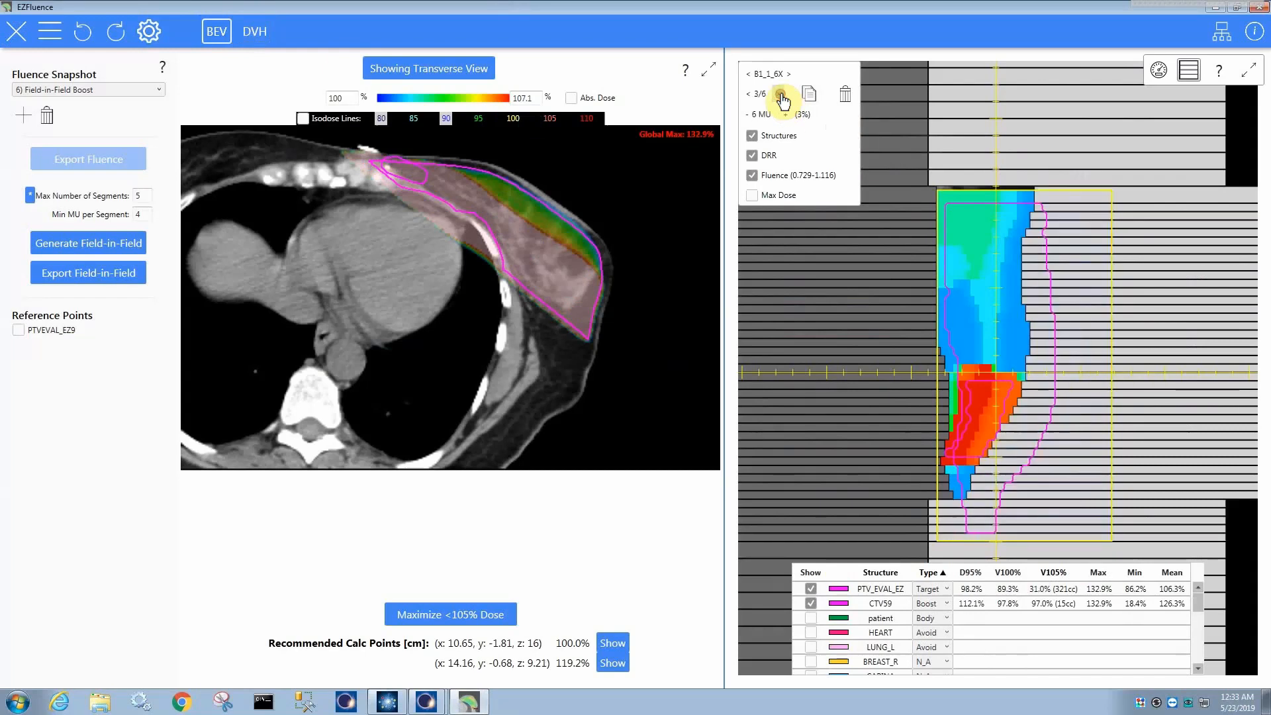
{"action": "left_click", "coordinate": [782, 94]}
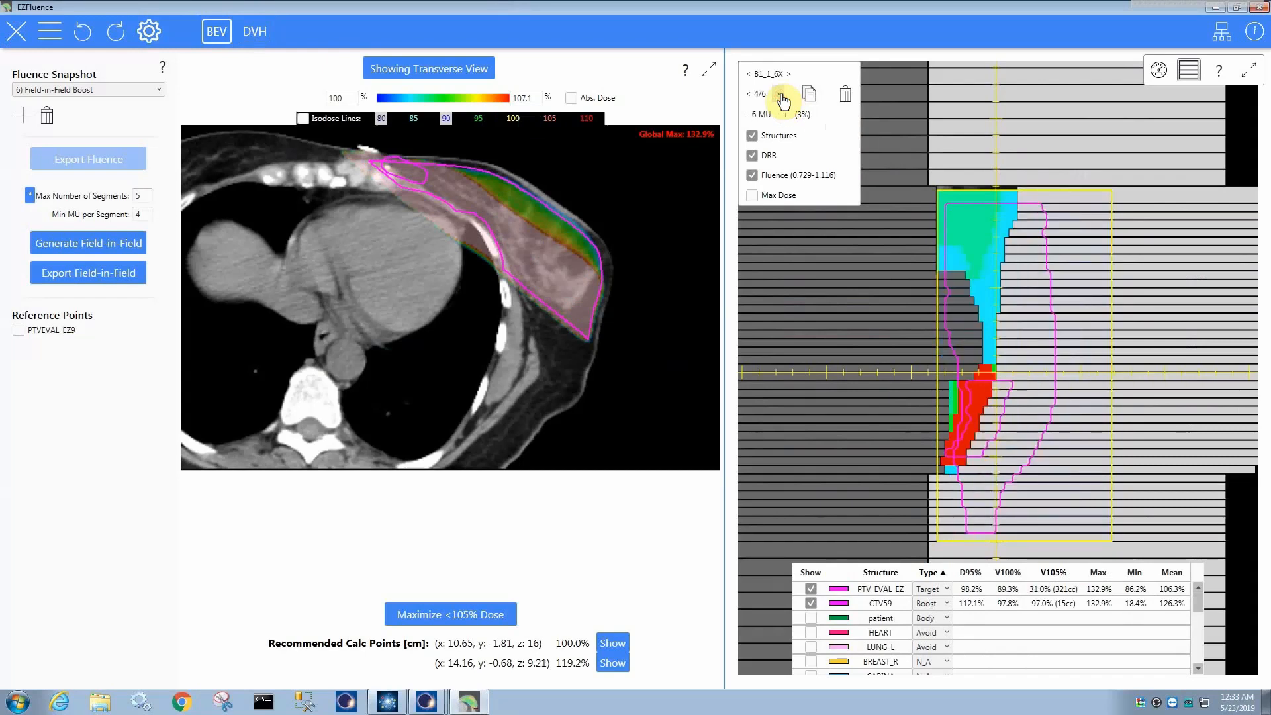
{"action": "left_click", "coordinate": [785, 113]}
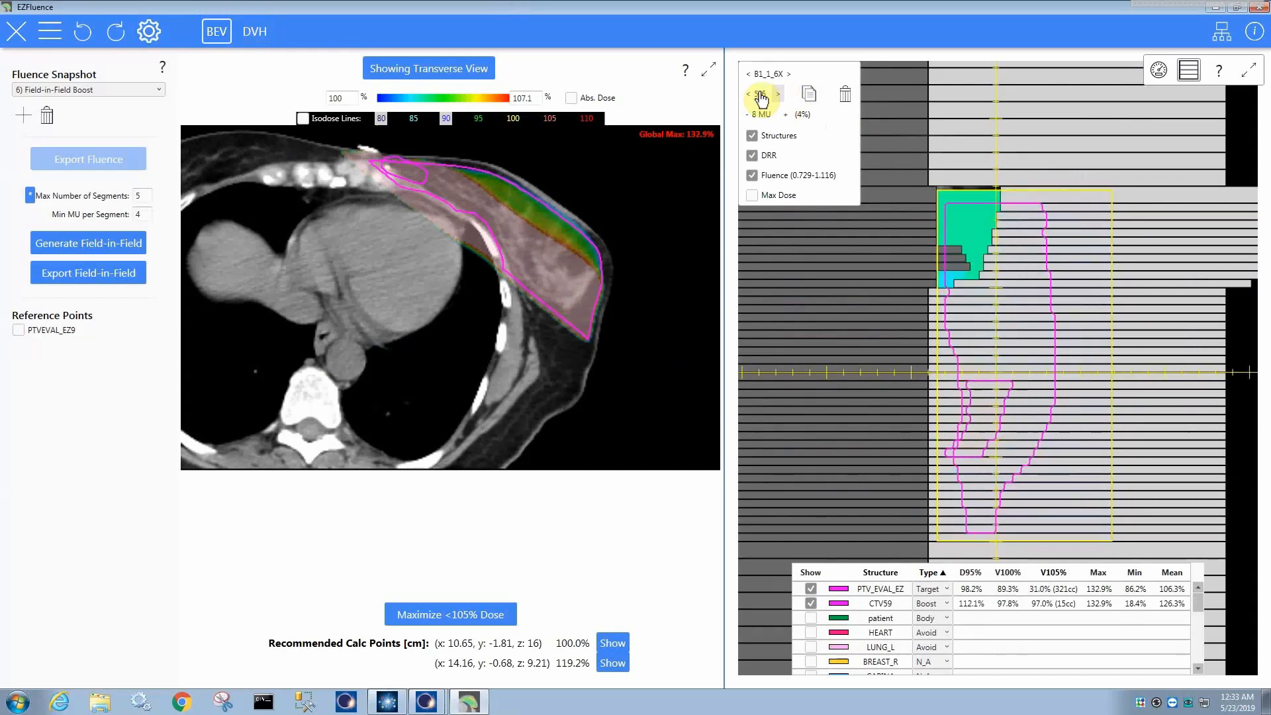
{"action": "left_click", "coordinate": [776, 93]}
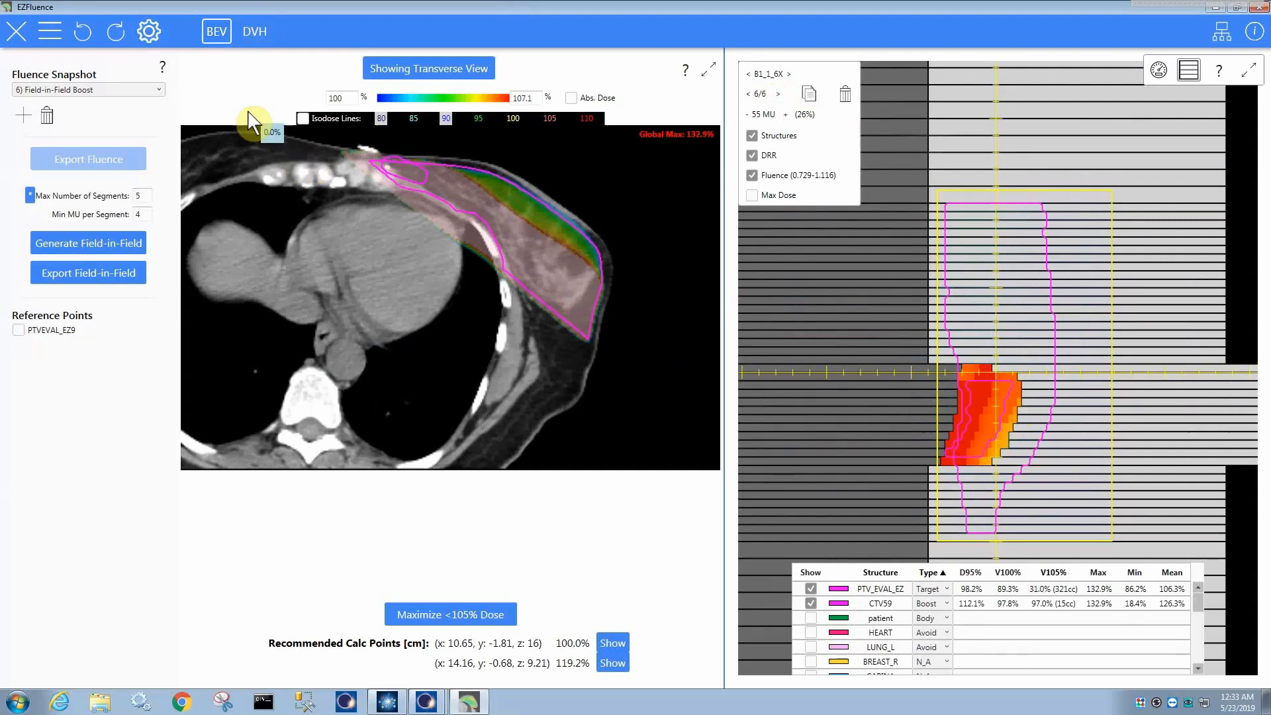
- Reload snapshot 4) Field-in-Field, step through its segments, and show its DVH
{"action": "left_click", "coordinate": [87, 89]}
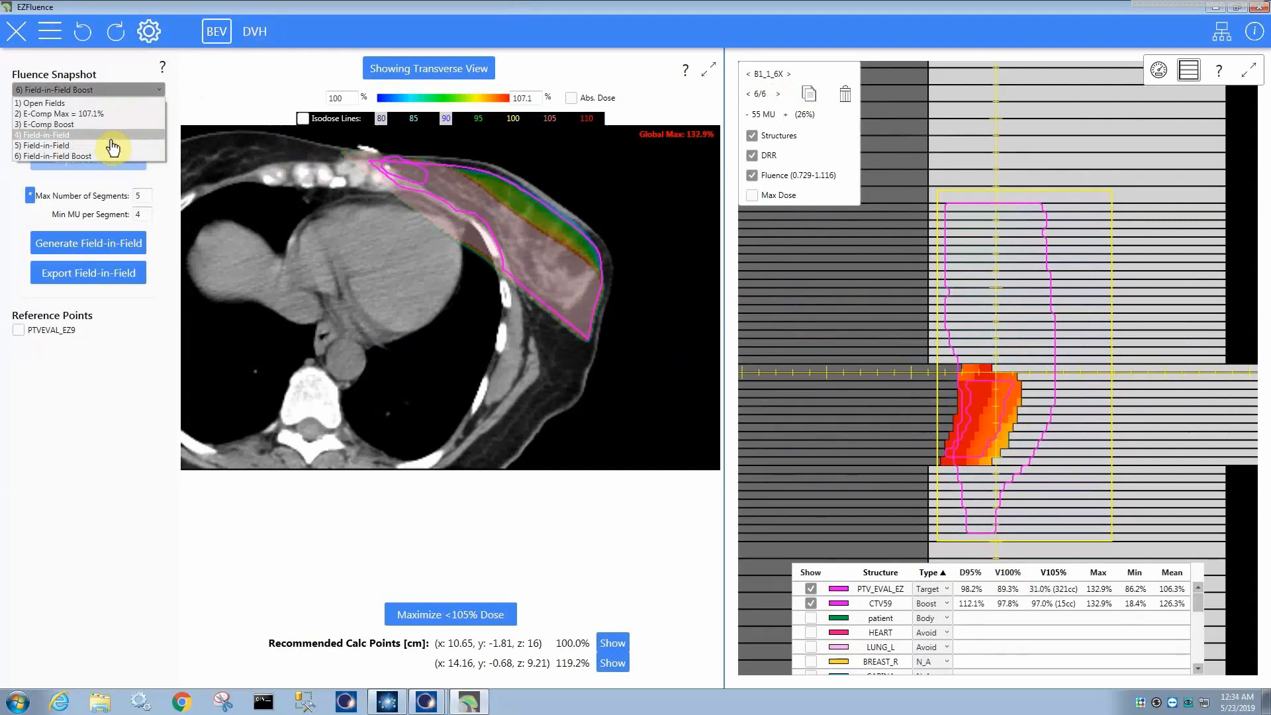
{"action": "mouse_move", "coordinate": [106, 135]}
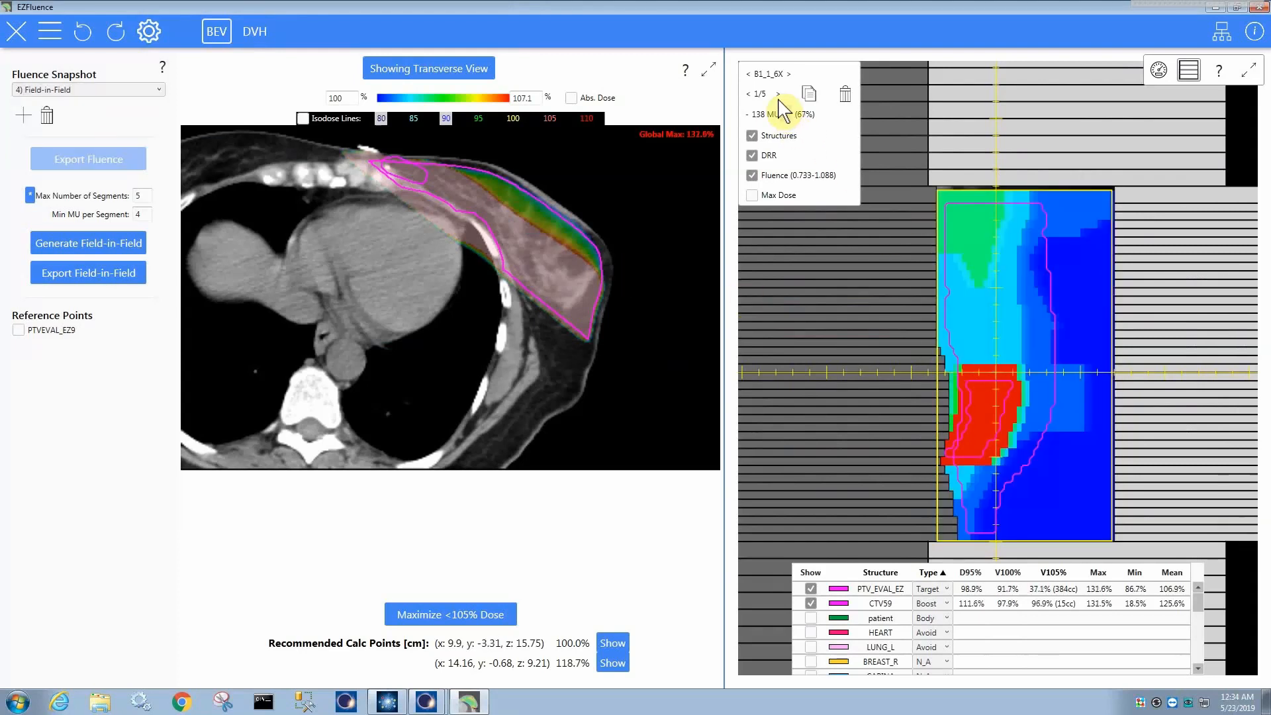
{"action": "left_click", "coordinate": [777, 93]}
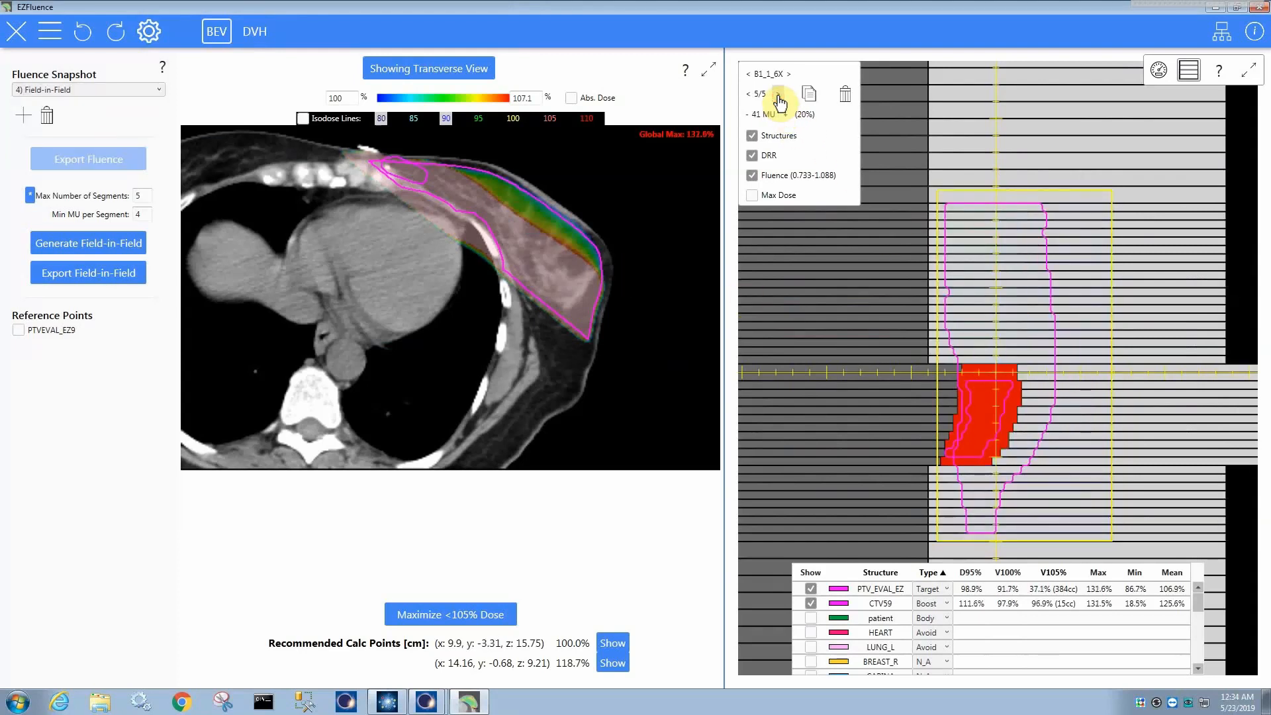
{"action": "left_click", "coordinate": [747, 93]}
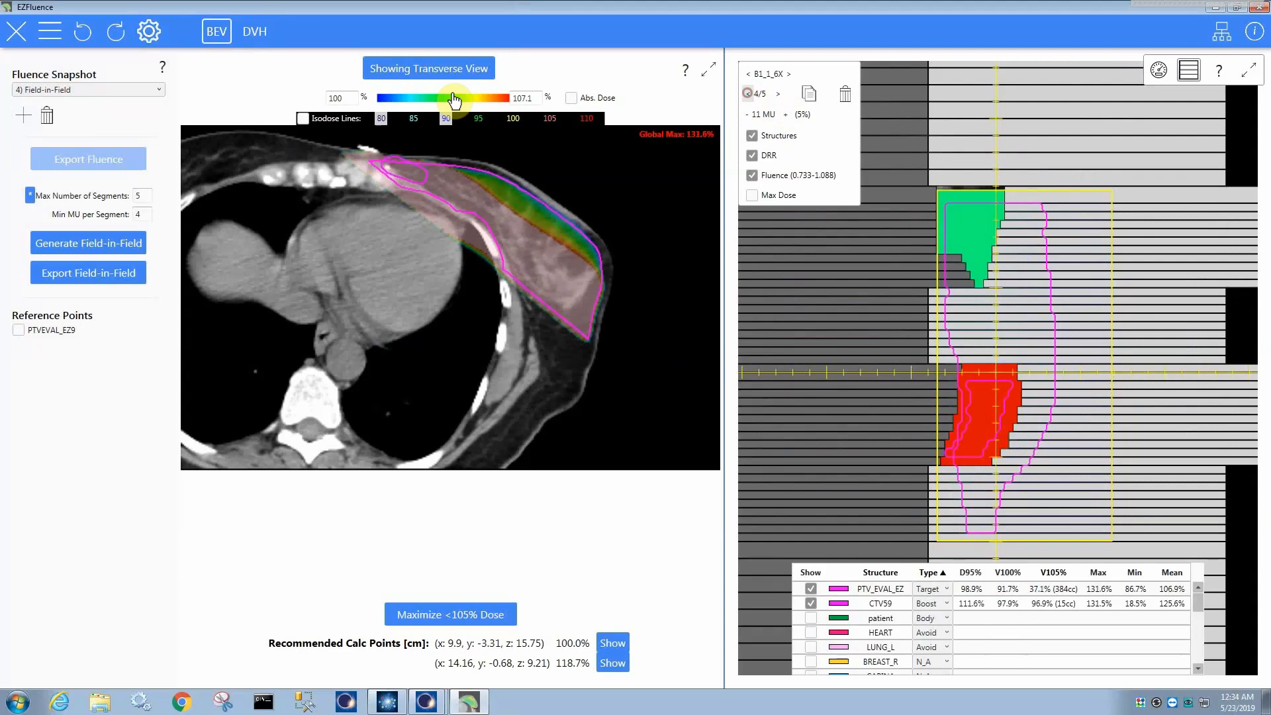
{"action": "left_click", "coordinate": [253, 31]}
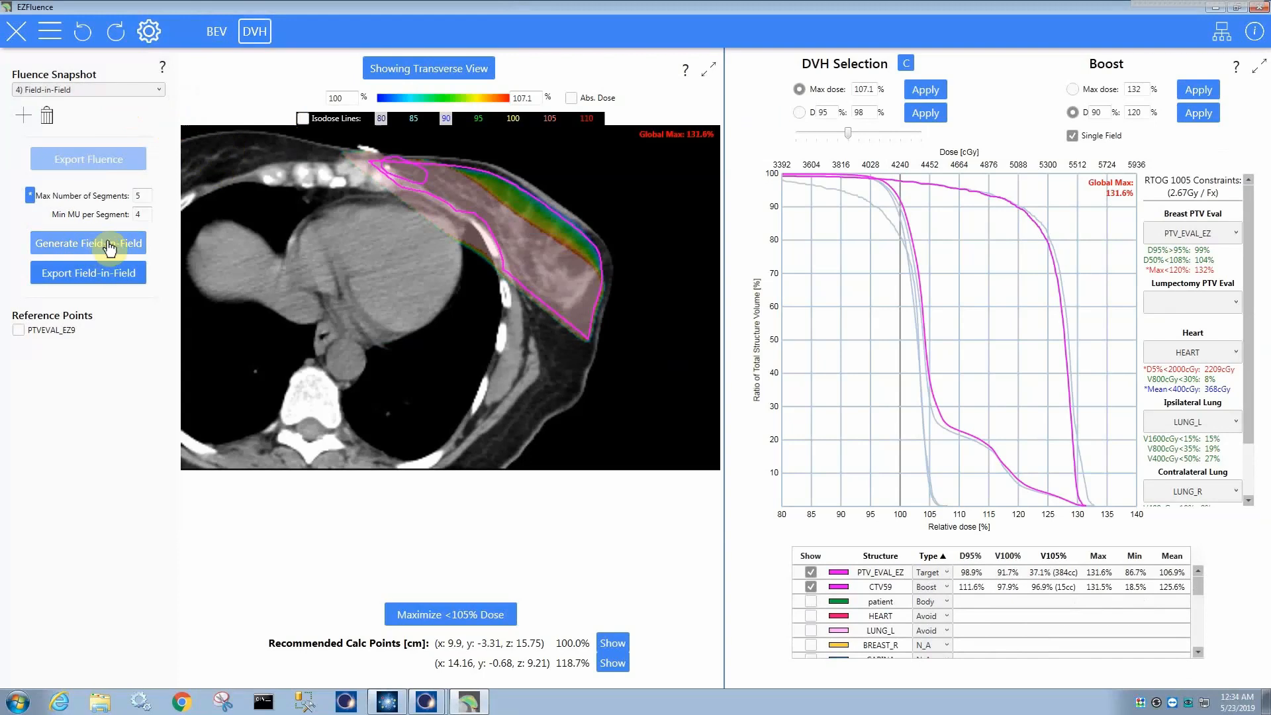
{"action": "mouse_move", "coordinate": [483, 180]}
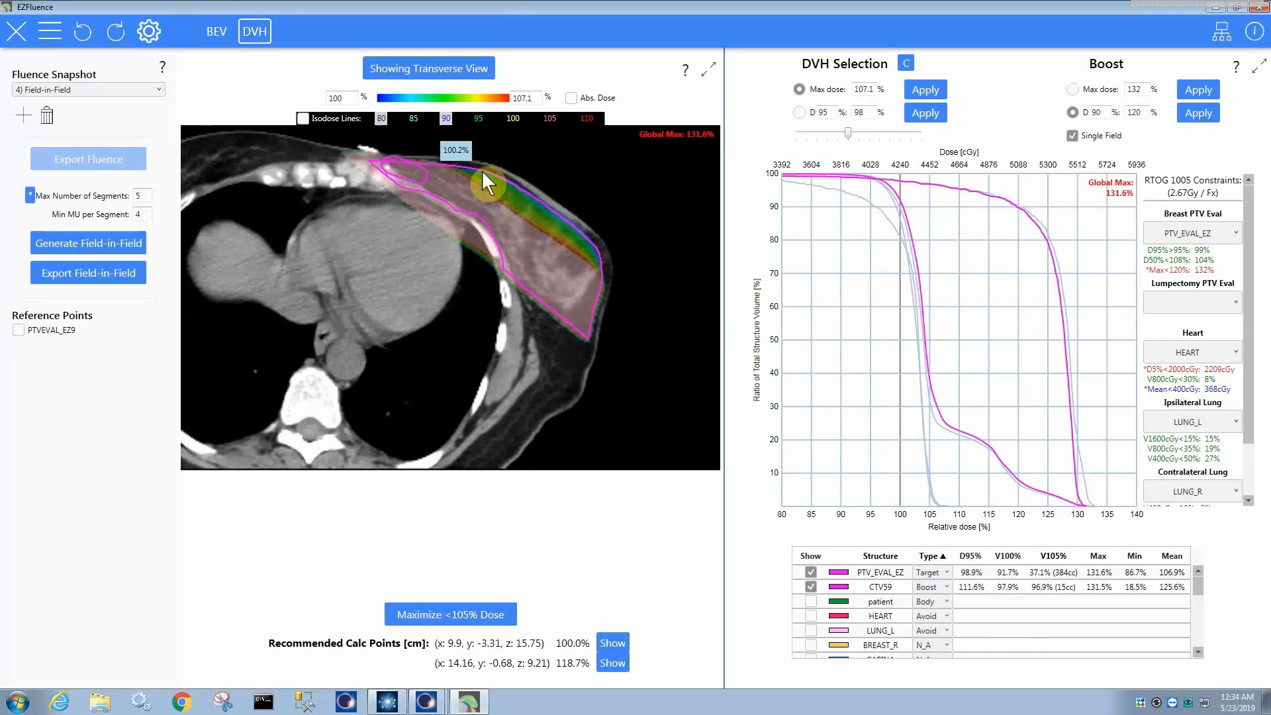